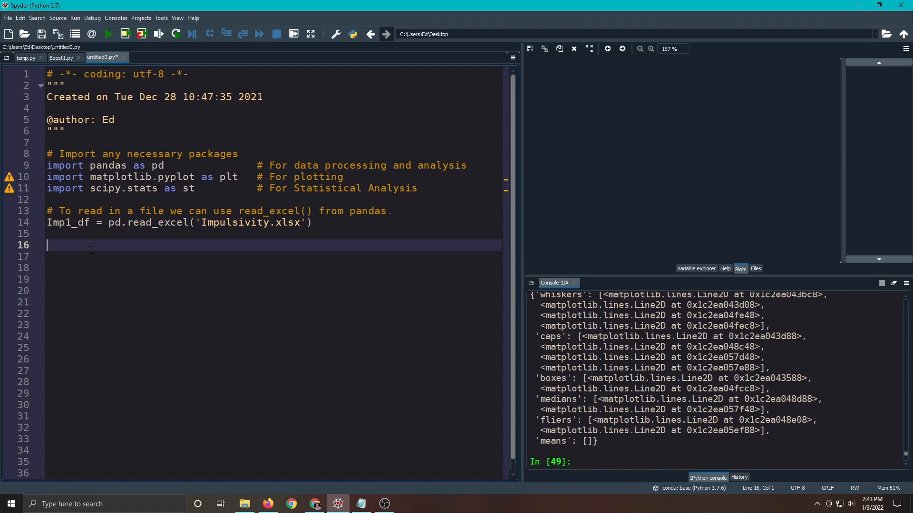
# Add the '# Hypothesis Test' heading and the '# H0: mu = 70' comment.
pyautogui.write('# Hyp')
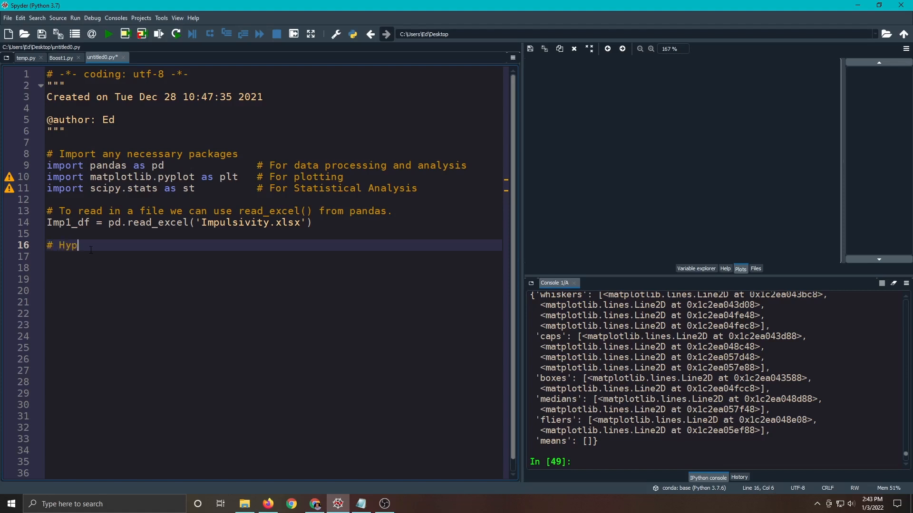
pyautogui.write('othesis Test')
pyautogui.click(274, 256)
pyautogui.write('#')
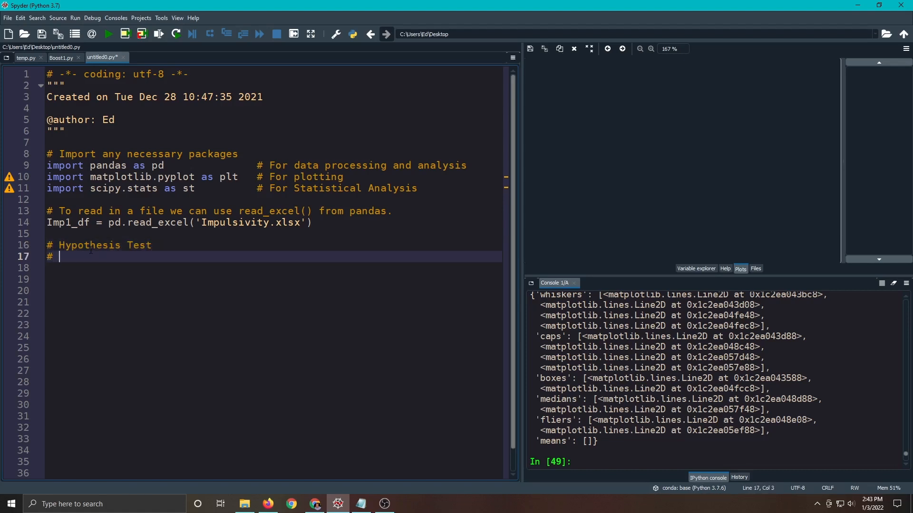
pyautogui.write('H0: mu')
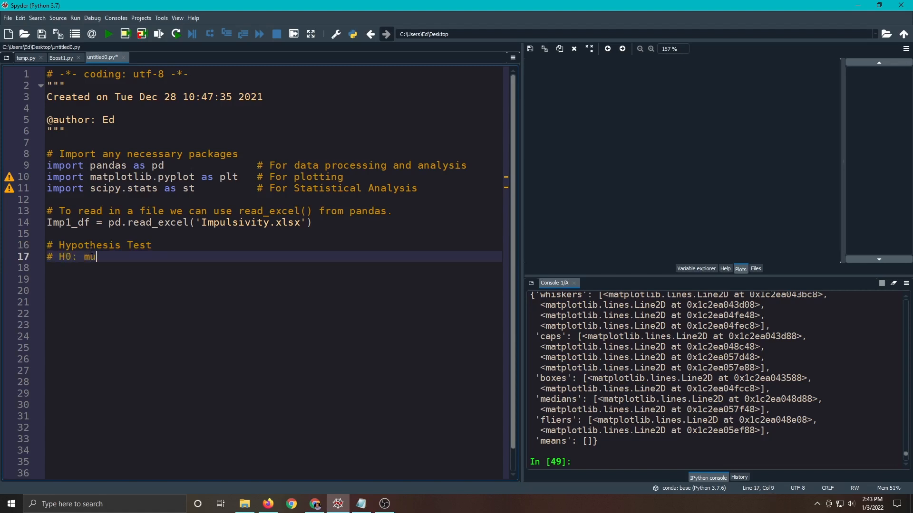
pyautogui.write('= 70')
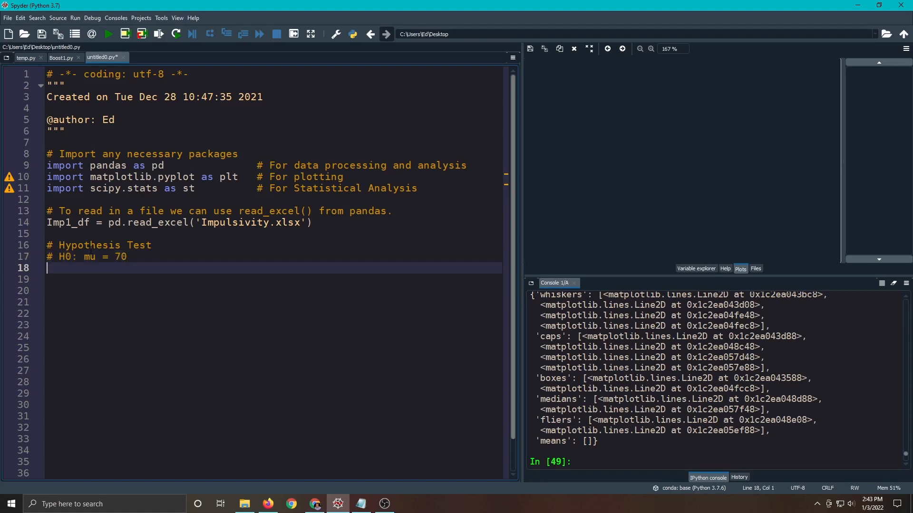
# Add the alternative hypothesis comment '# HA: mu =/= 70'.
pyautogui.click(9, 268)
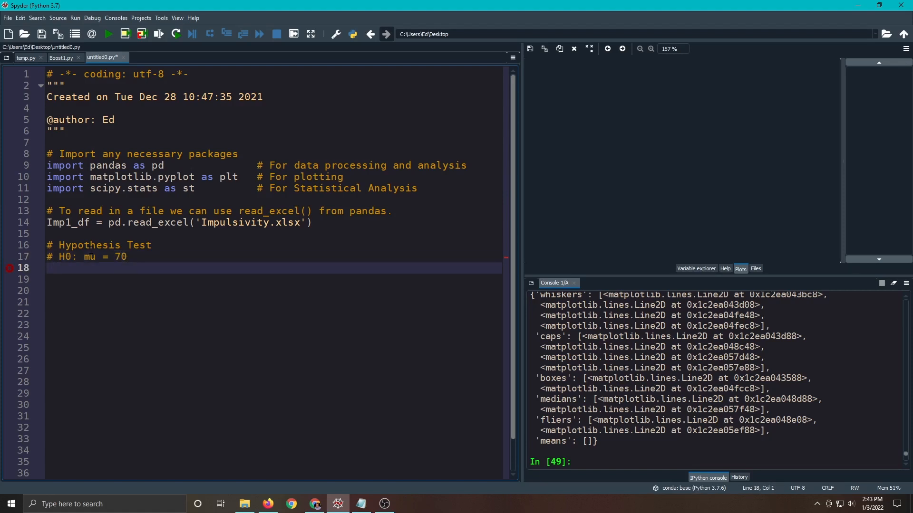
pyautogui.write('# HA:')
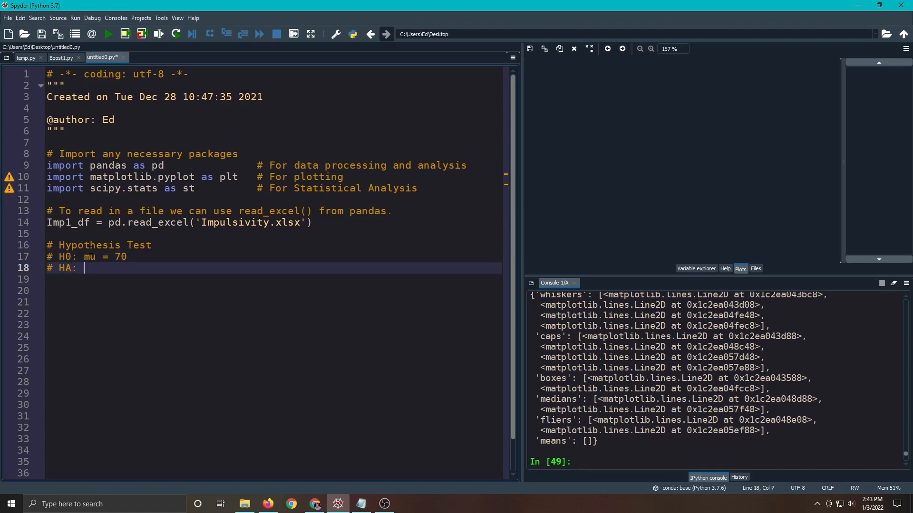
pyautogui.write('mu')
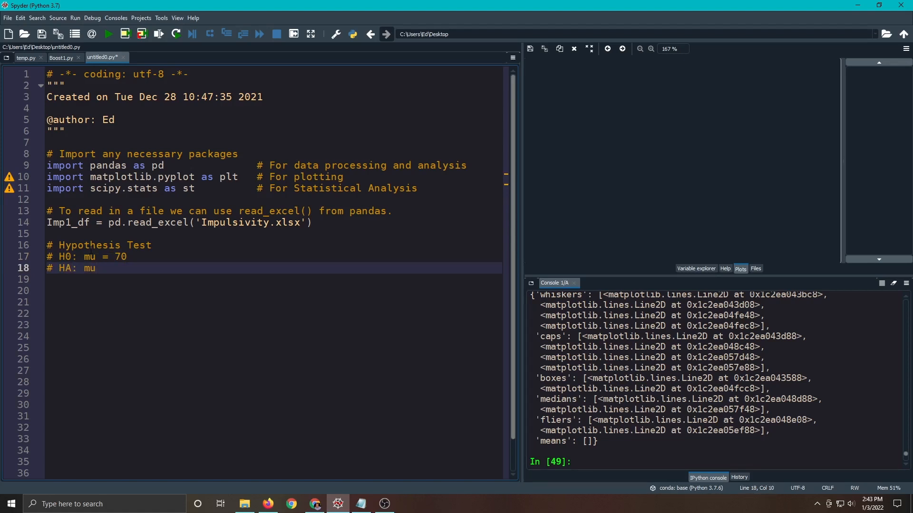
pyautogui.write('=/')
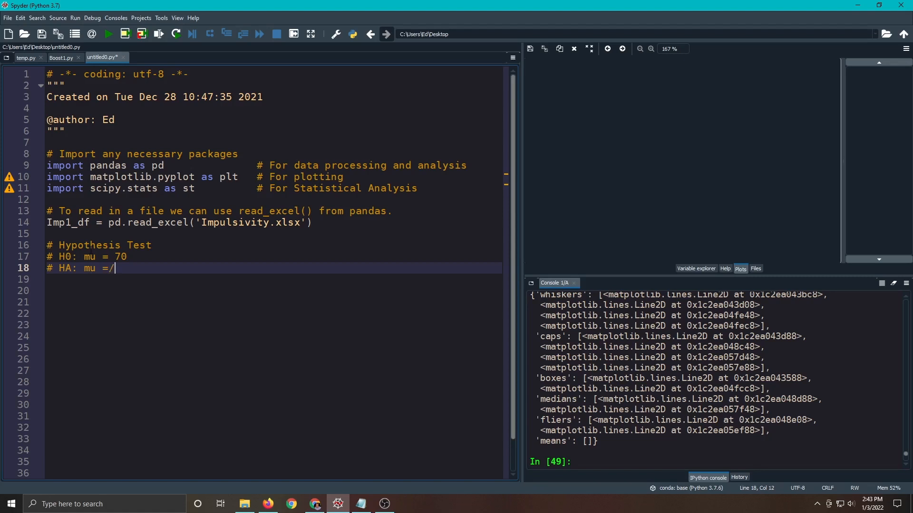
pyautogui.write('= 70')
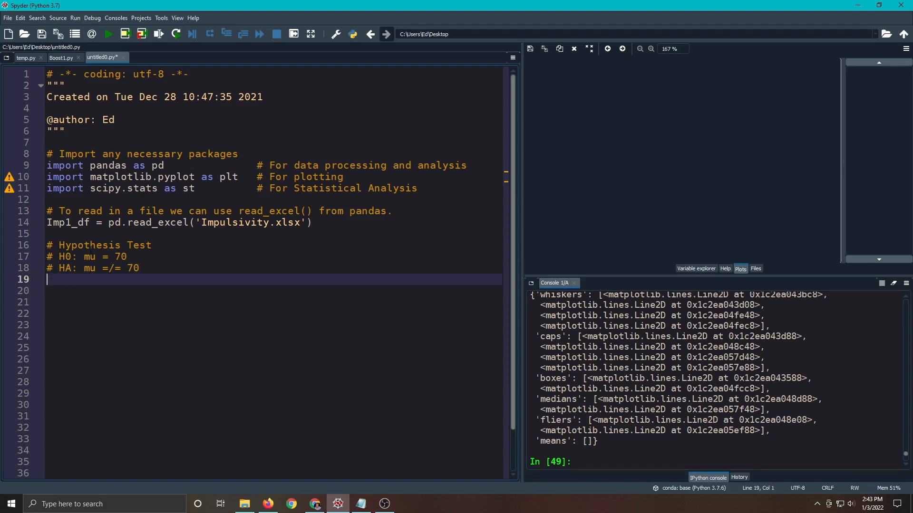
# Write the comment '# Significance level: alpha = 0.013' beneath the hypotheses.
pyautogui.write('#')
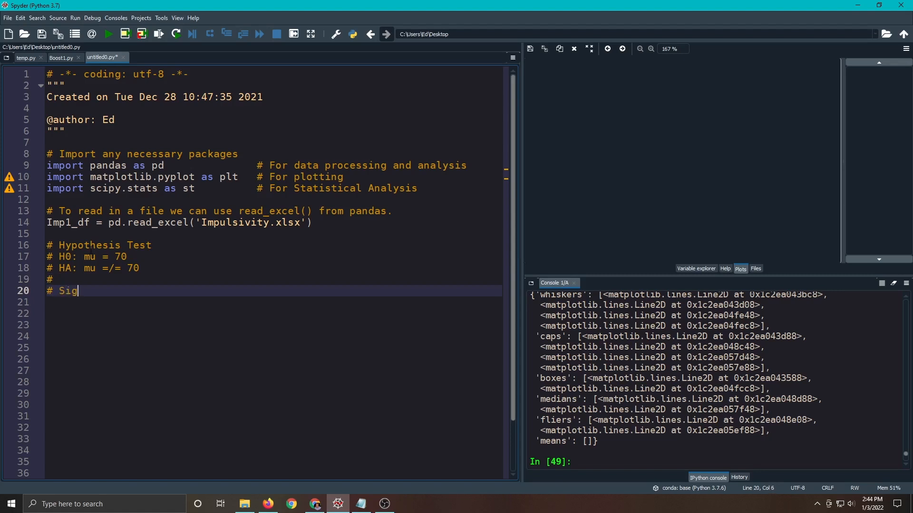
pyautogui.write('nifica')
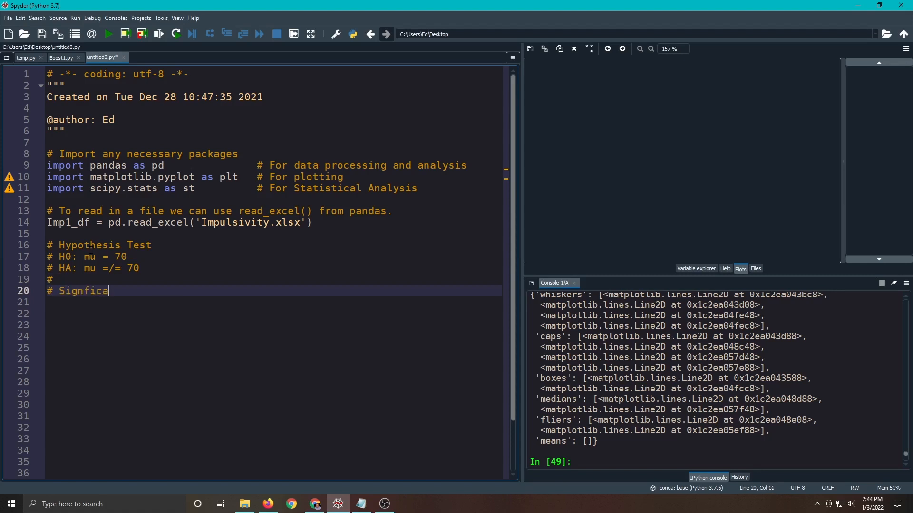
pyautogui.write('nce level:  alph')
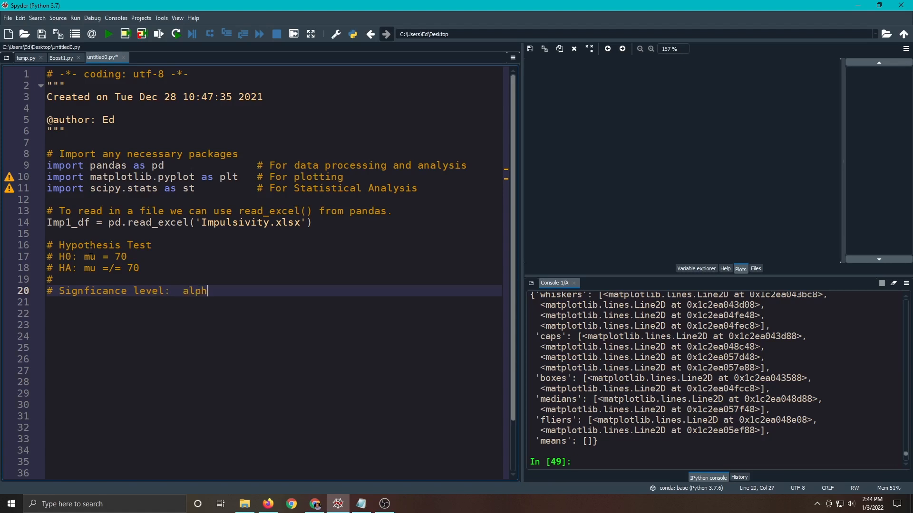
pyautogui.write('a =')
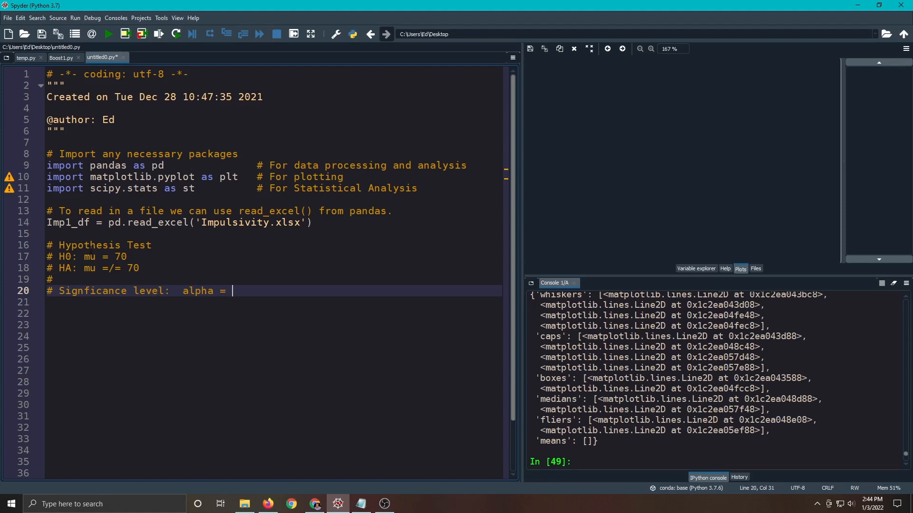
pyautogui.write('0.01')
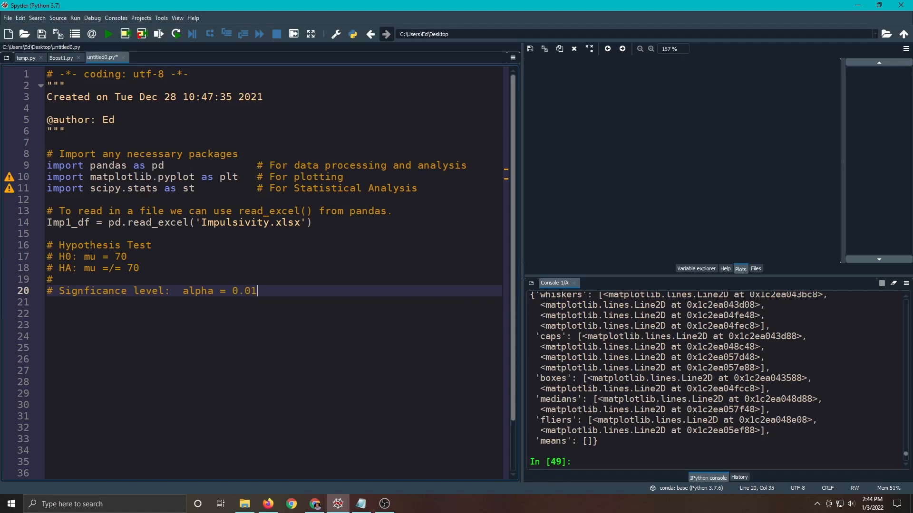
pyautogui.write('3')
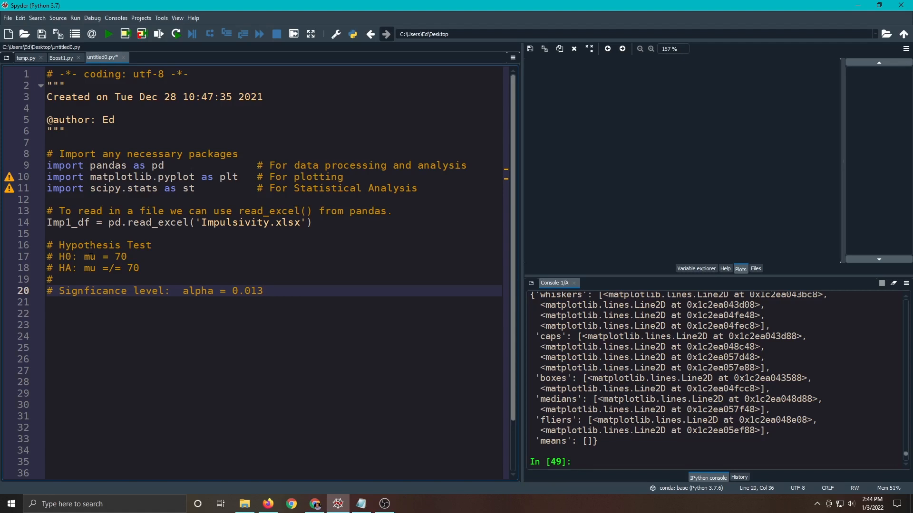
pyautogui.click(263, 291)
pyautogui.write('# Test stat')
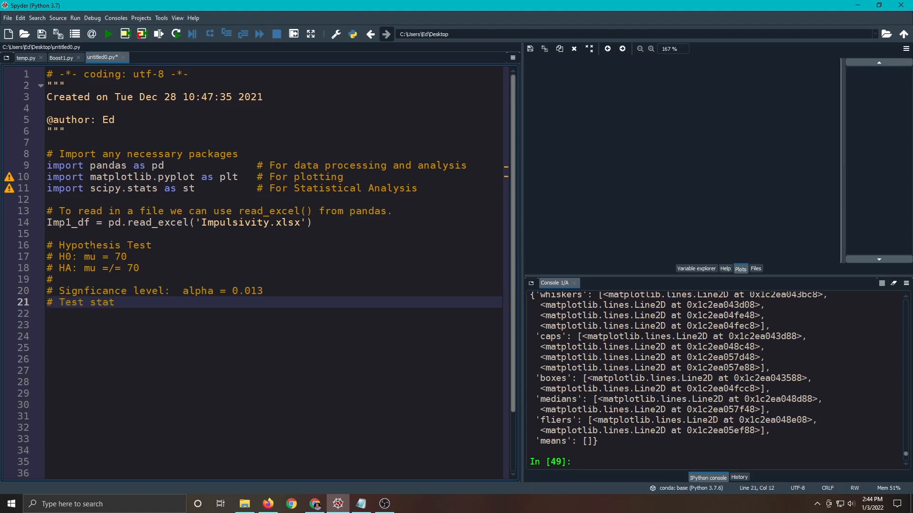
# Finish the test statistic comment naming a T-test via scipy.stats.
pyautogui.write('istc:  T-')
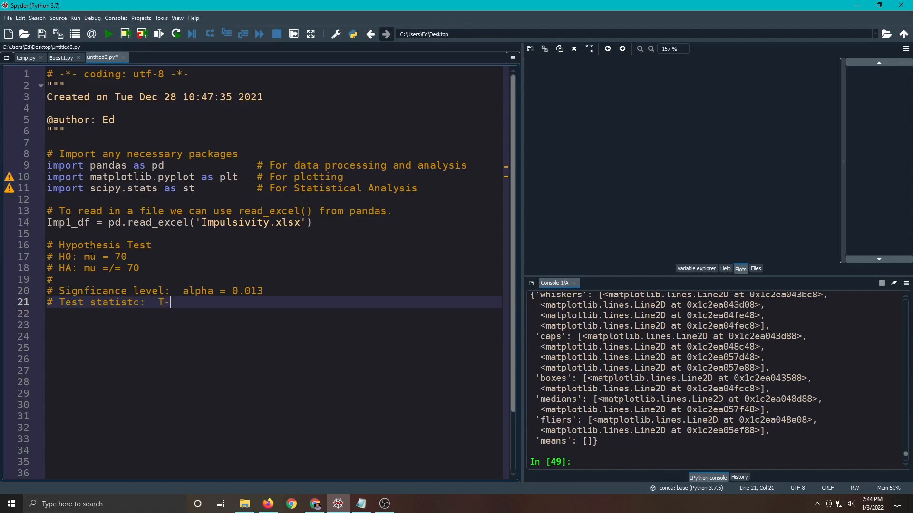
pyautogui.write('test...')
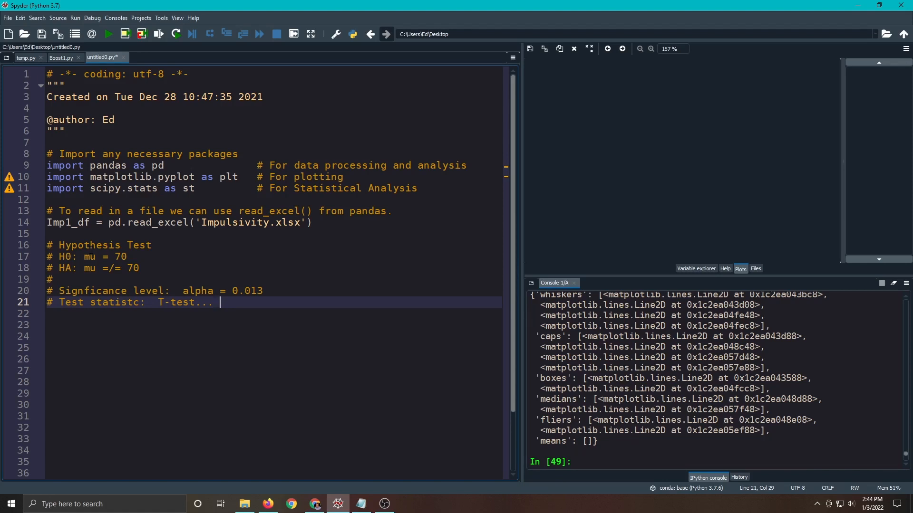
pyautogui.write('scip')
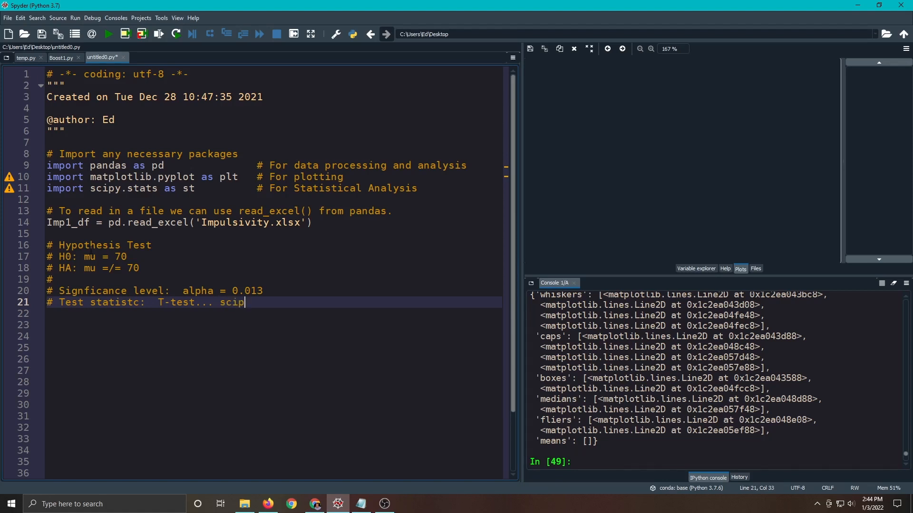
pyautogui.write('.ts')
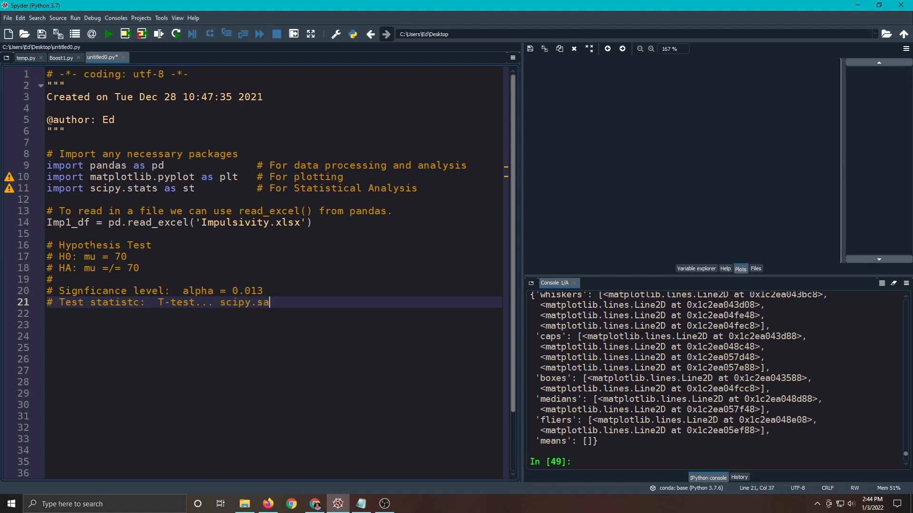
pyautogui.write('ats')
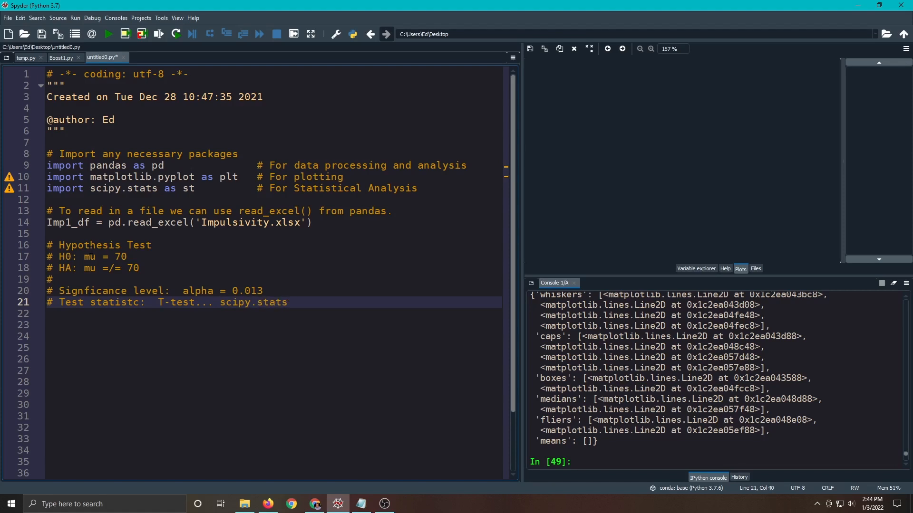
pyautogui.doubleClick(271, 302)
pyautogui.write('#')
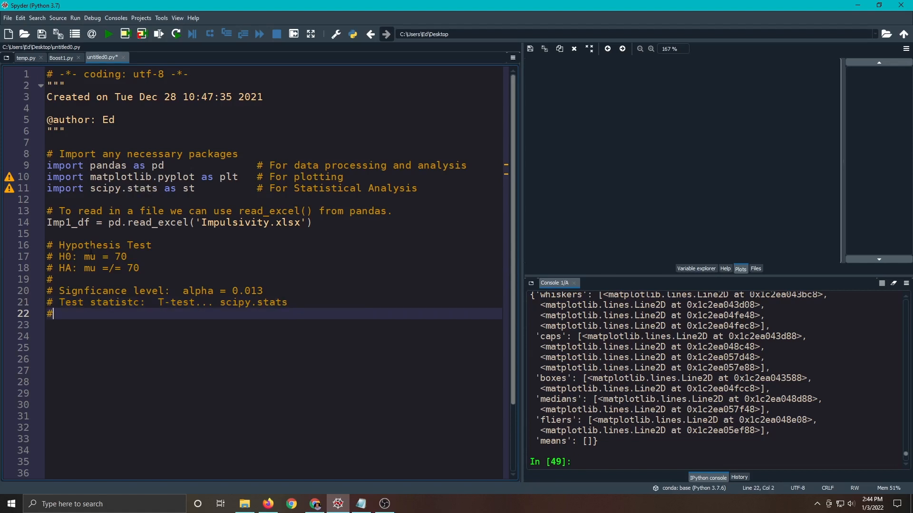
# Write '# Decision Rule: If p-value < alpha we reject H0 in favor of HA.'.
pyautogui.write('Dec')
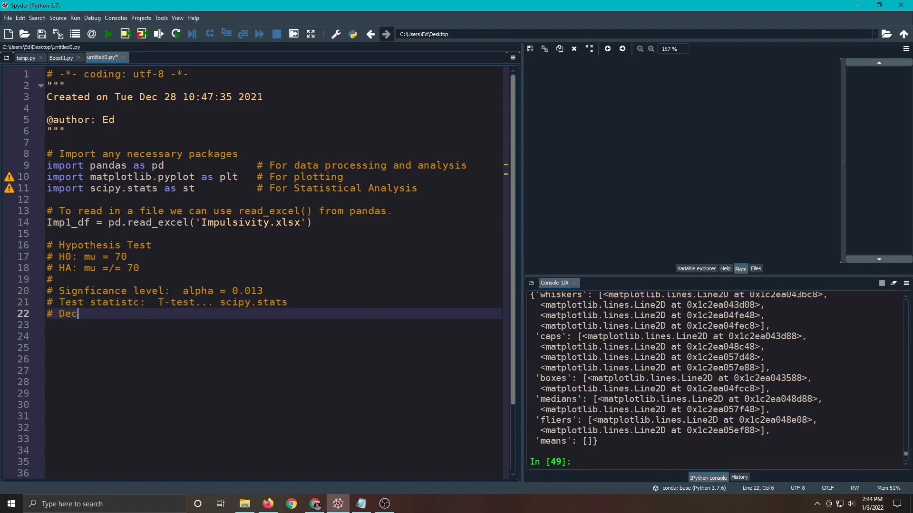
pyautogui.write('sion Rule')
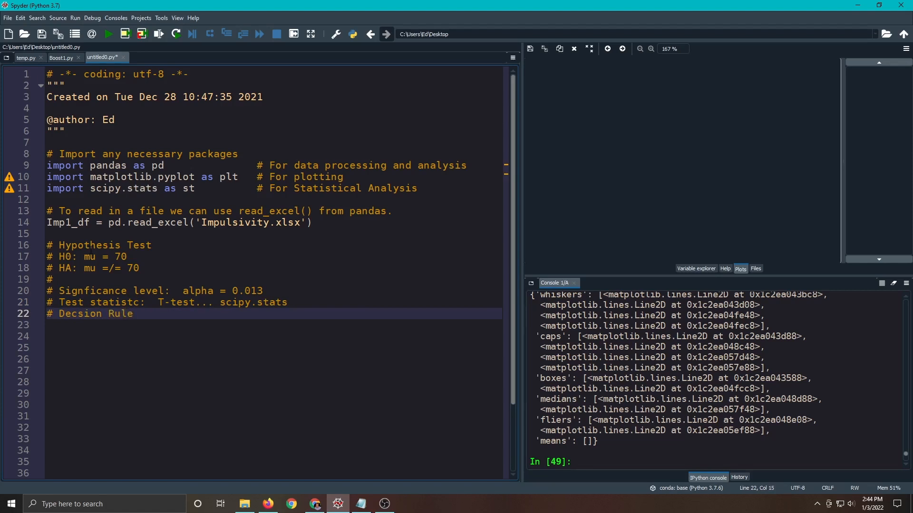
pyautogui.write(': If p')
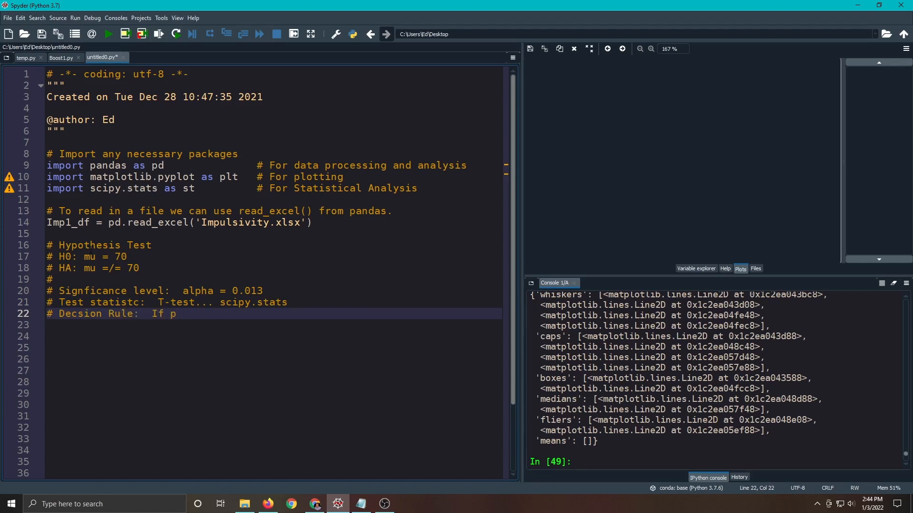
pyautogui.write('-value')
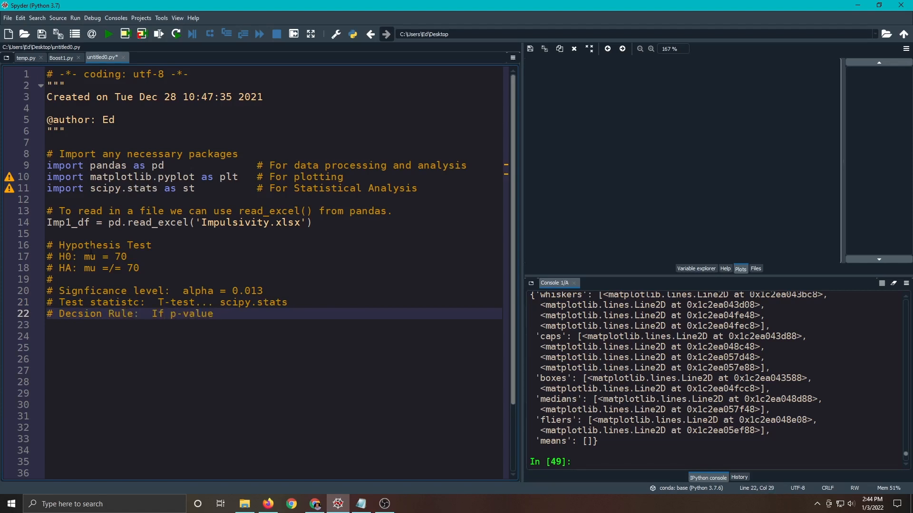
pyautogui.write('< ali')
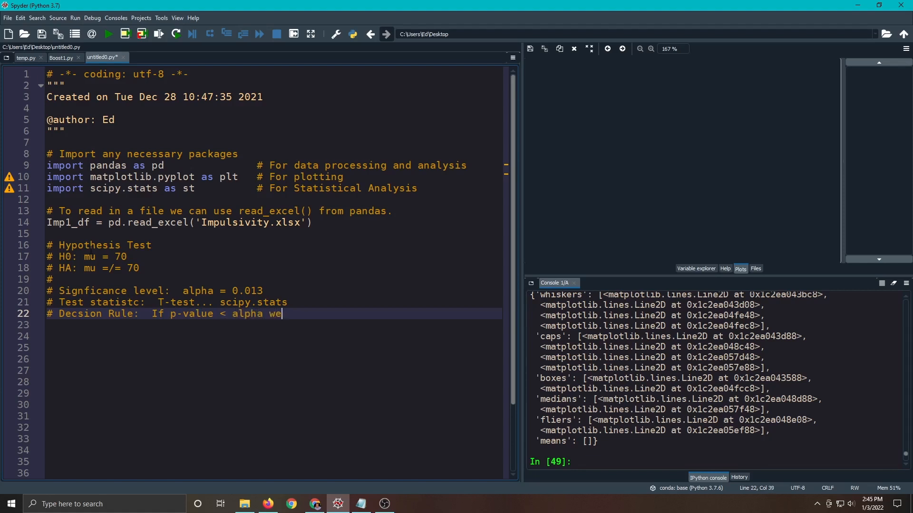
pyautogui.write('reject H-')
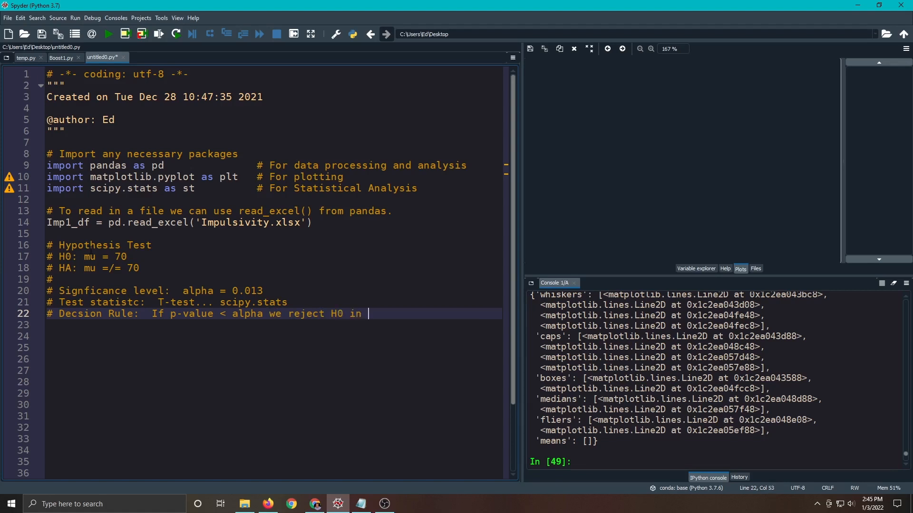
pyautogui.write('favor of HA.')
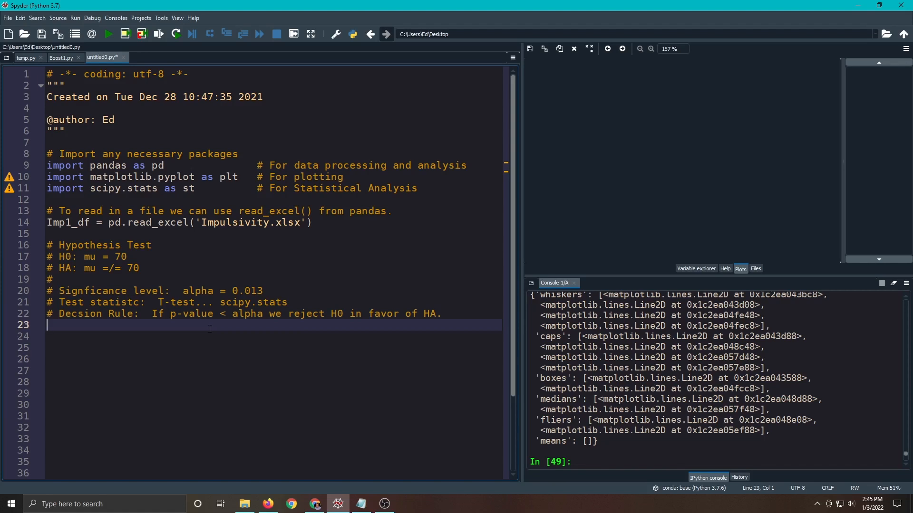
# Write the line plt.boxplot( Imp1_df.Imp1 ) below the decision rule.
pyautogui.write('st.')
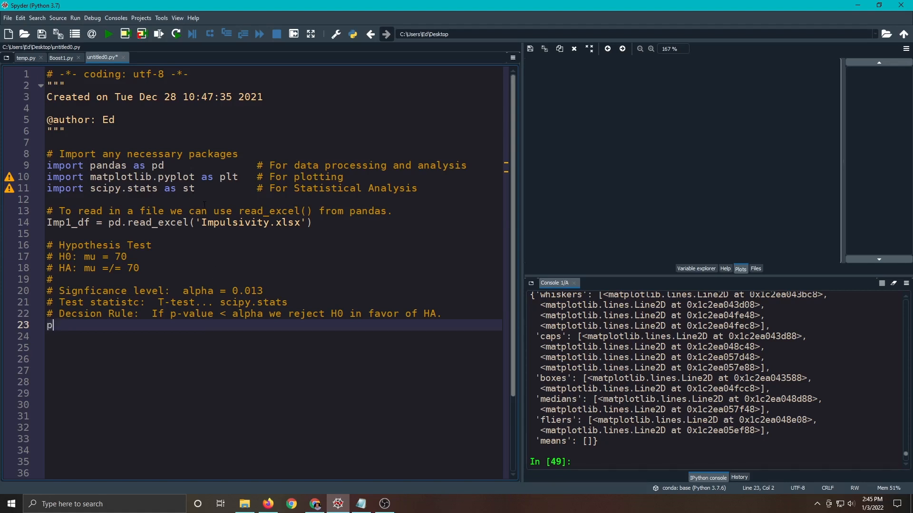
pyautogui.write('lt.b')
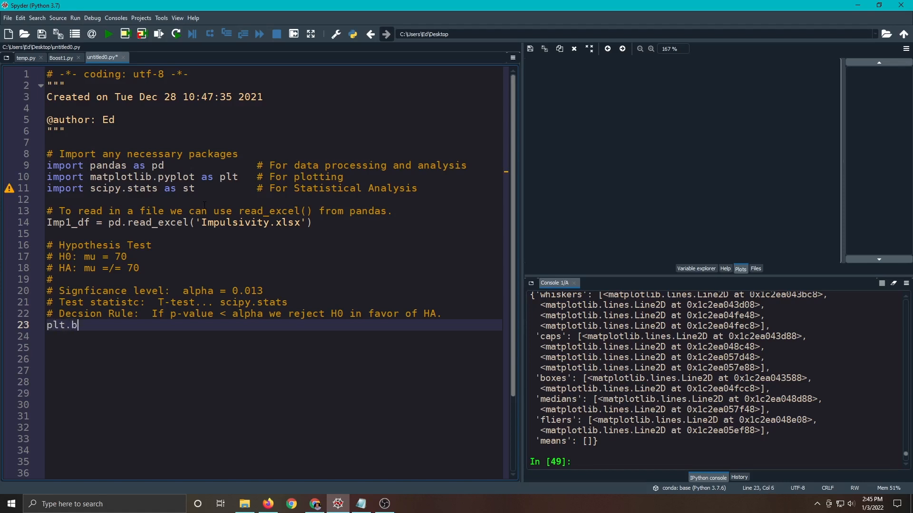
pyautogui.write('oxplot(')
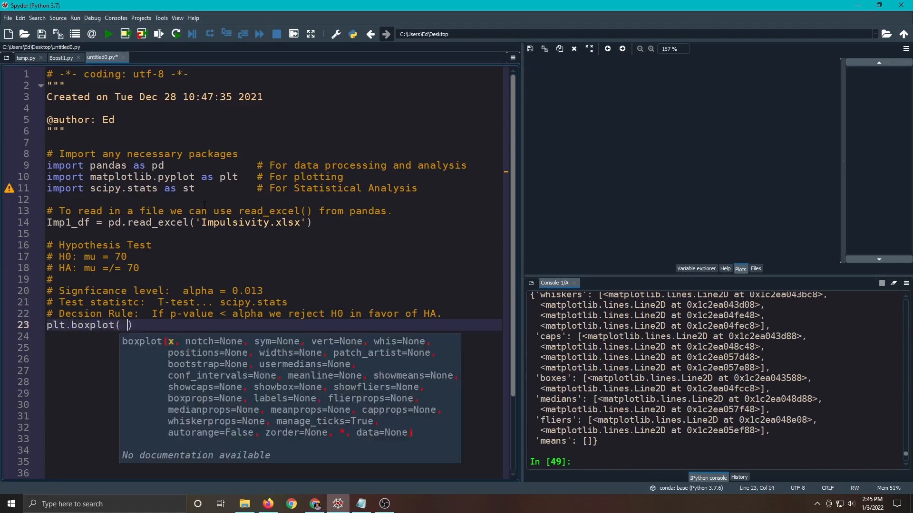
pyautogui.write('Imp1')
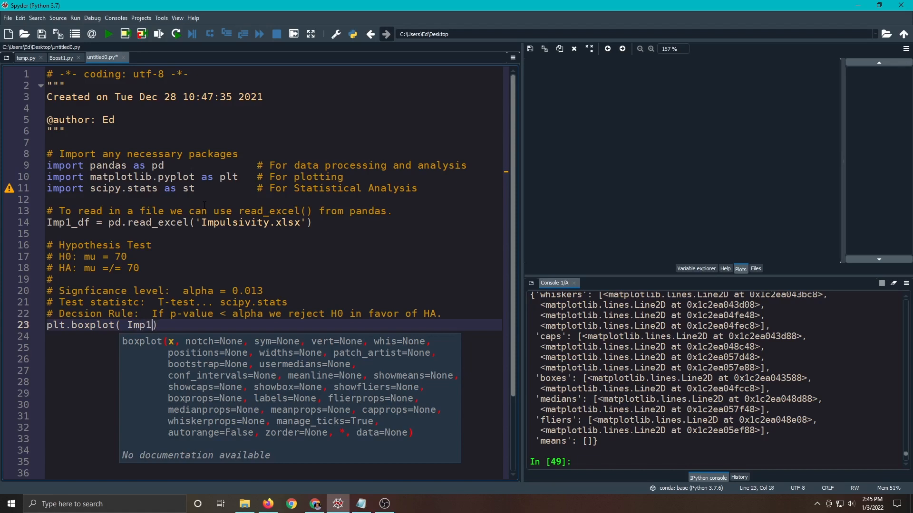
pyautogui.write('_d')
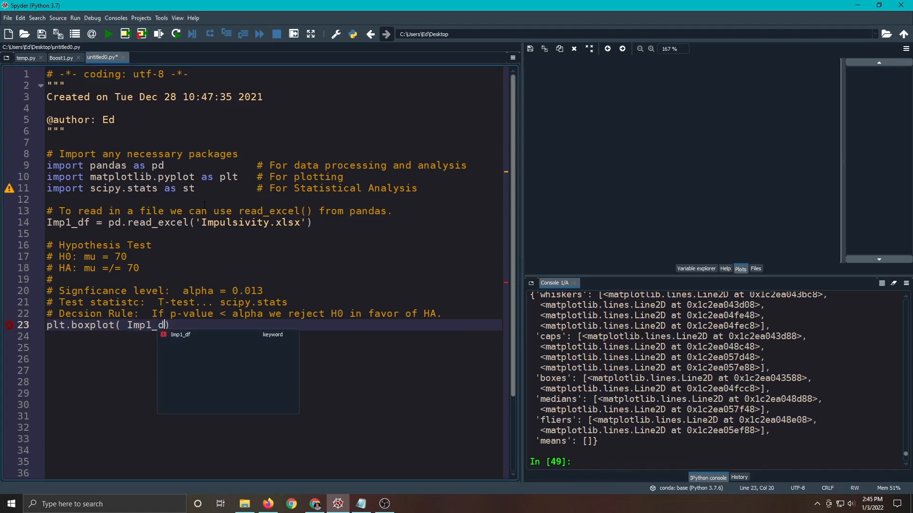
pyautogui.write('.Imp1')
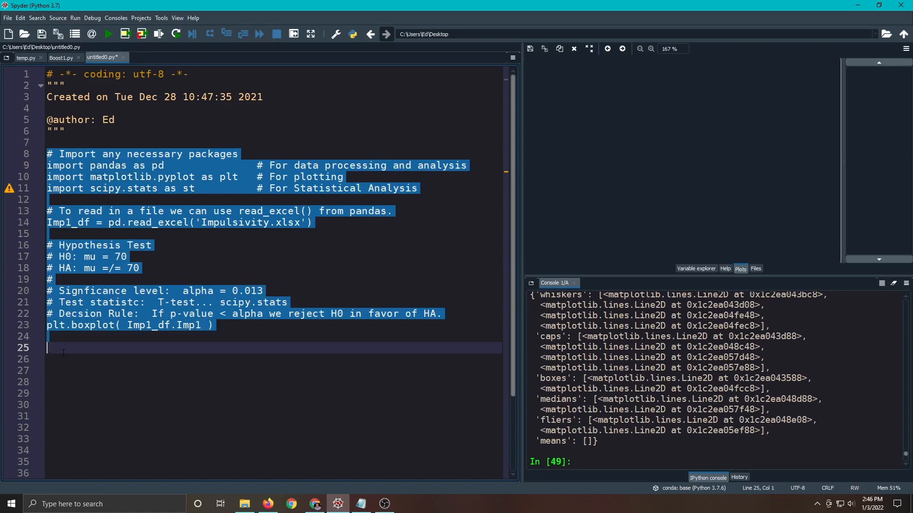
# Run the script to display the Imp1 boxplot and start a new 'st.' line.
pyautogui.click(159, 34)
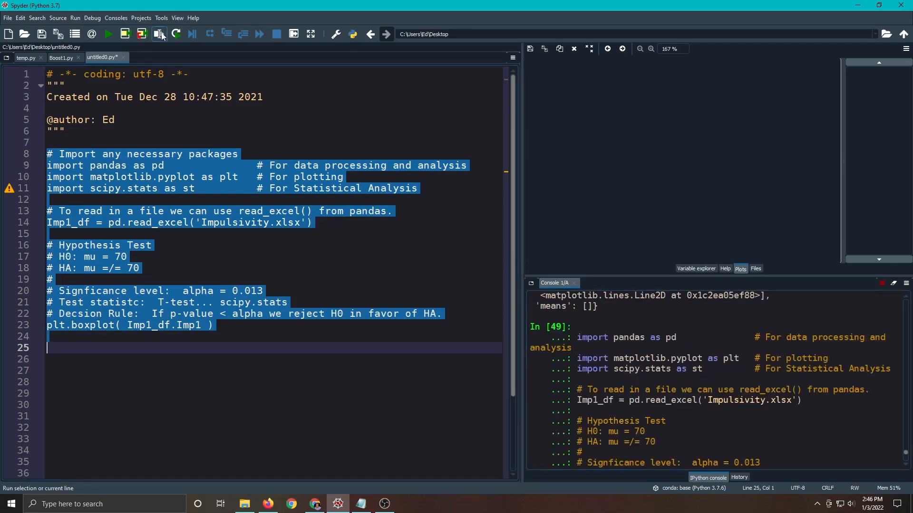
pyautogui.click(158, 34)
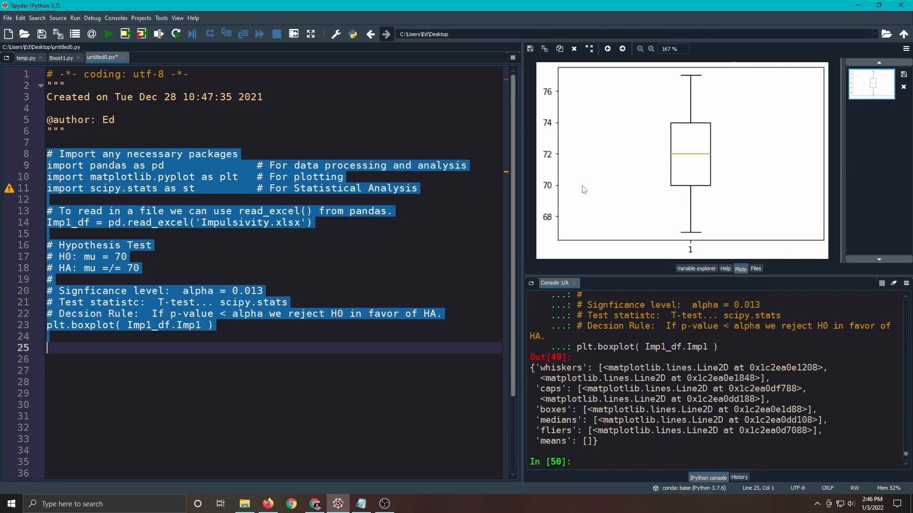
pyautogui.moveTo(747, 185)
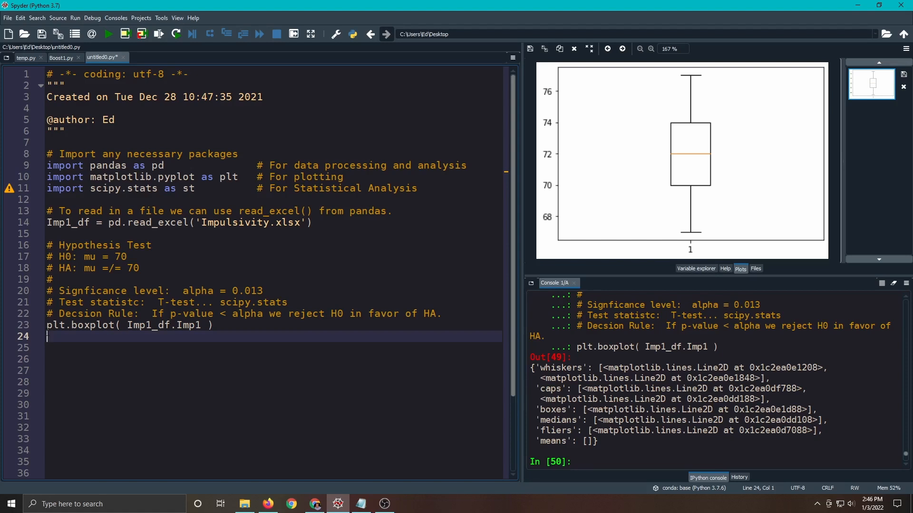
pyautogui.write('st.')
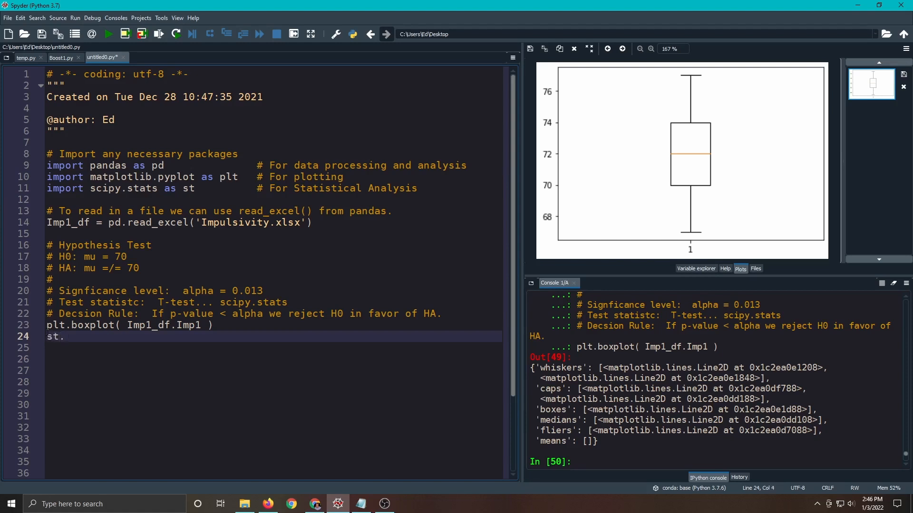
# Write st.ttest_1samp( Imp1_df.Imp1, popmean = 70 ), accepting the popmean suggestion.
pyautogui.write('t')
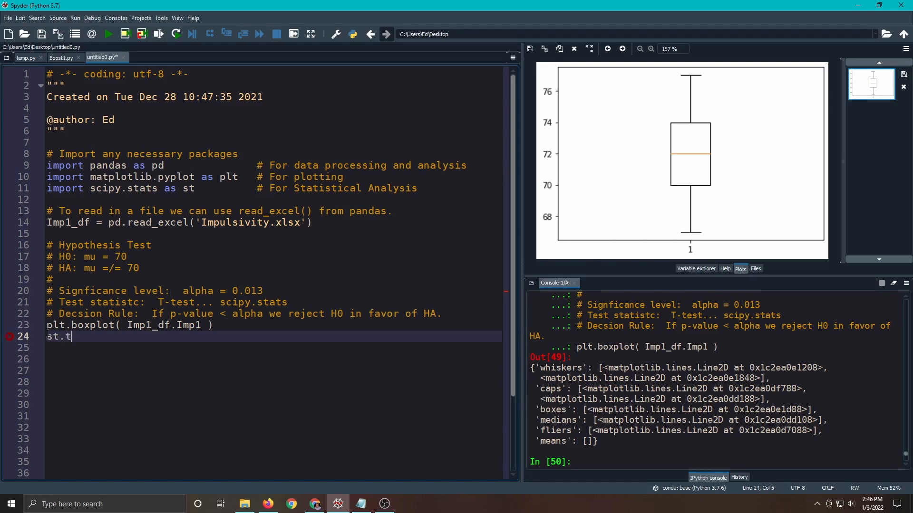
pyautogui.write('test+')
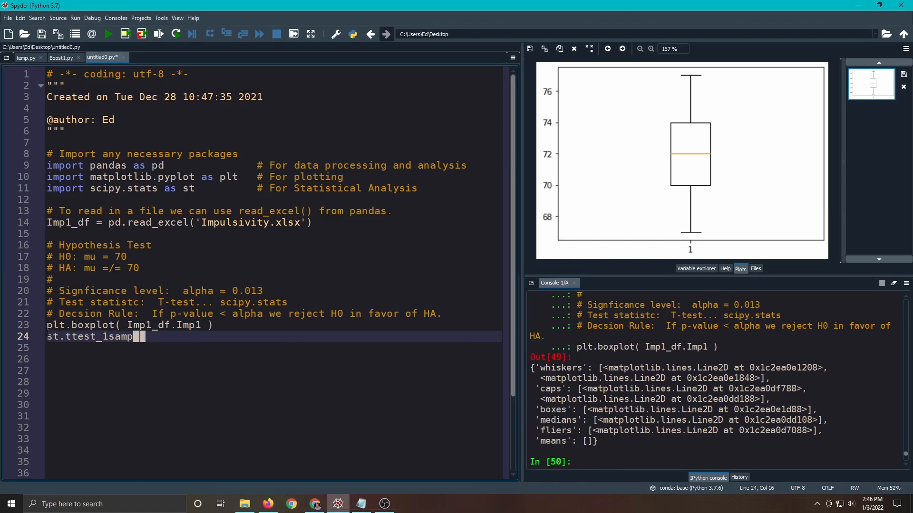
pyautogui.write('( Imp1)')
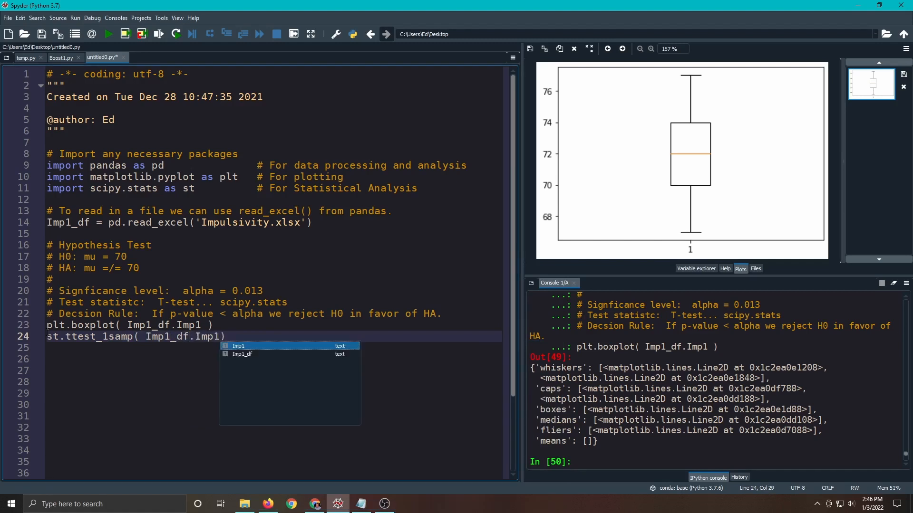
pyautogui.write(', pop')
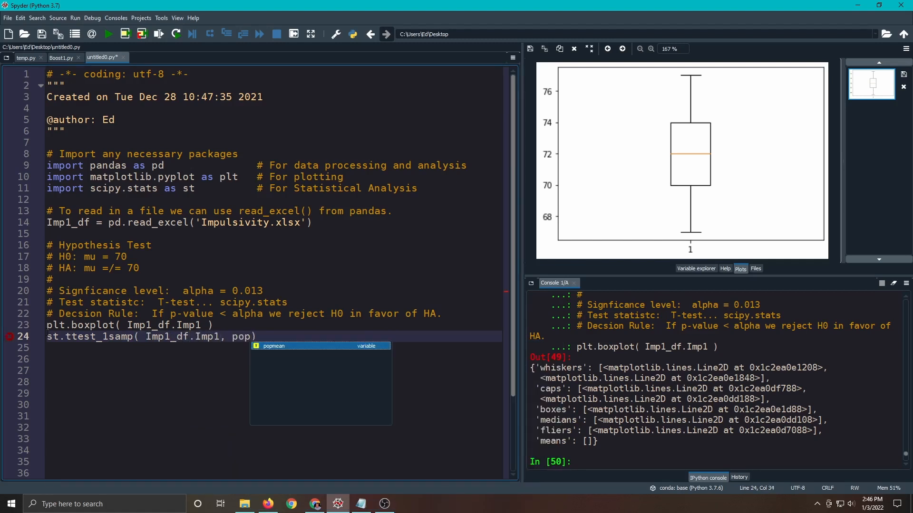
pyautogui.press('Tab')
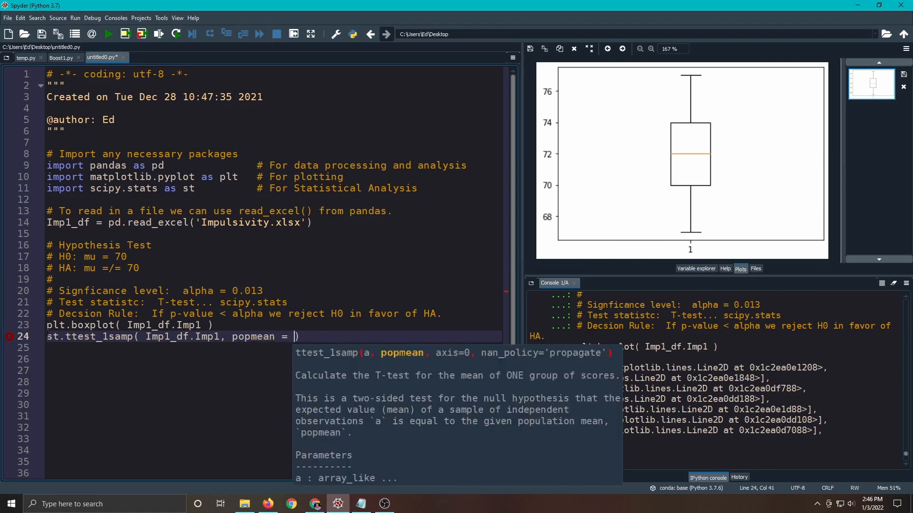
pyautogui.write('70')
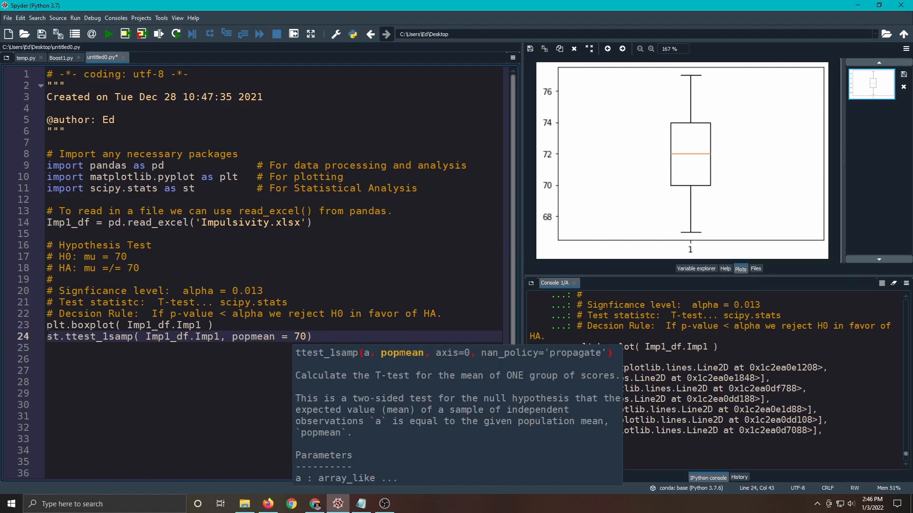
pyautogui.write('" "')
pyautogui.click(273, 348)
pyautogui.write('# T')
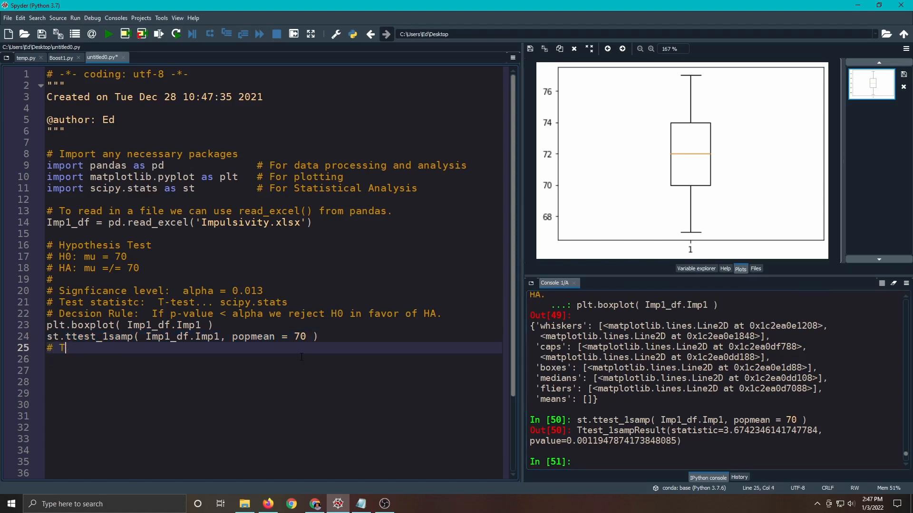
# Record the results as comments '# T-value = 3.6742' and '# p-value = 0.00119'.
pyautogui.write('-value')
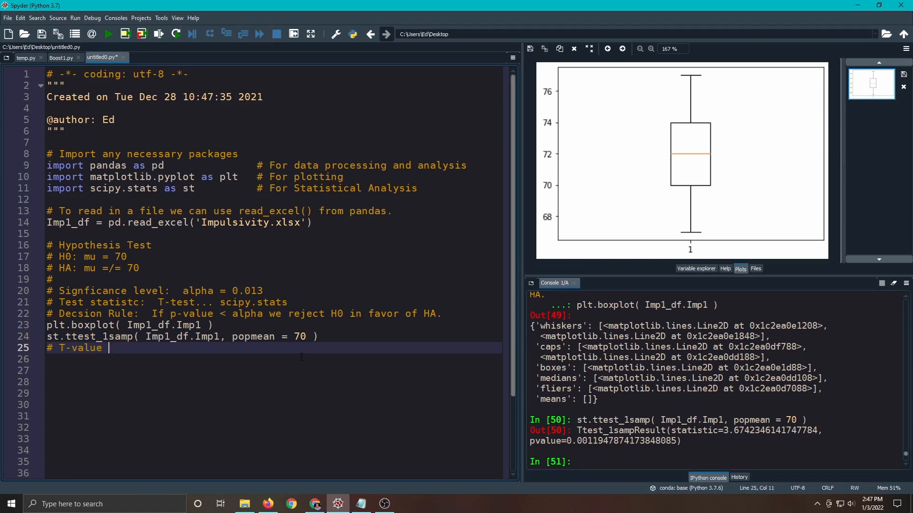
pyautogui.write('=')
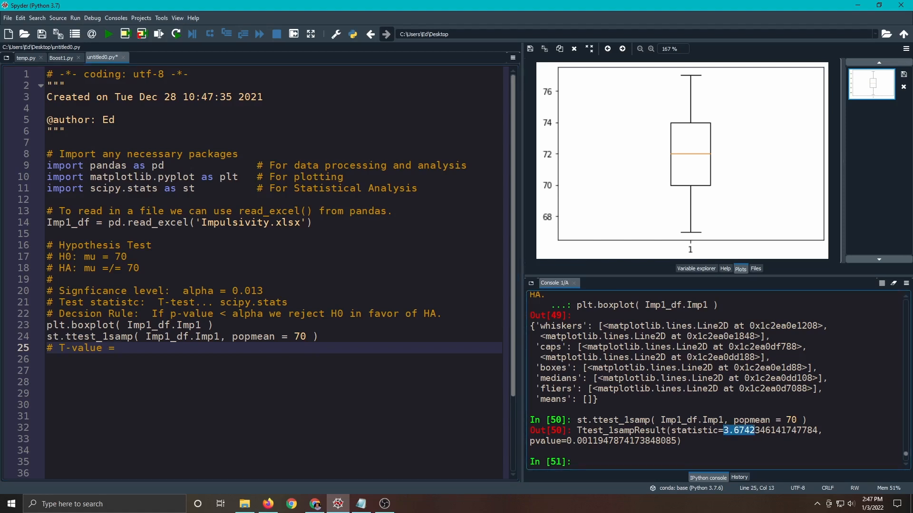
pyautogui.write('3.6742')
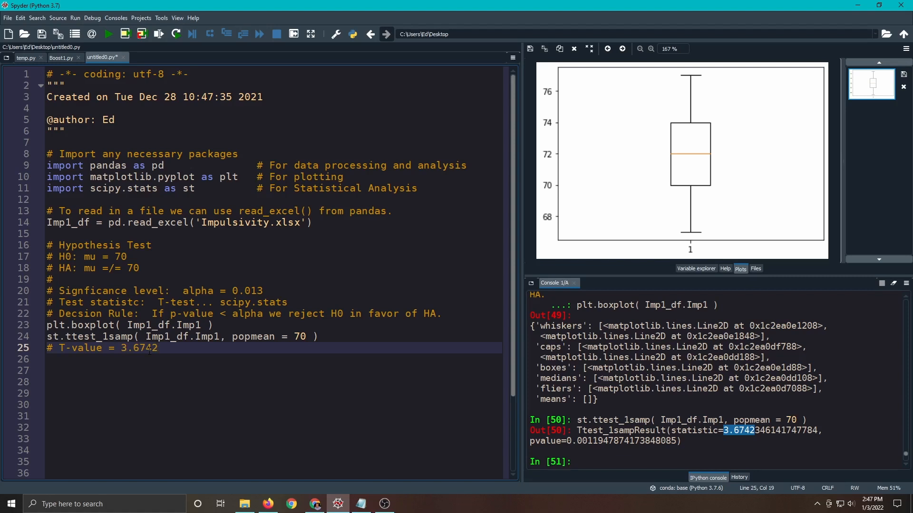
pyautogui.write('#')
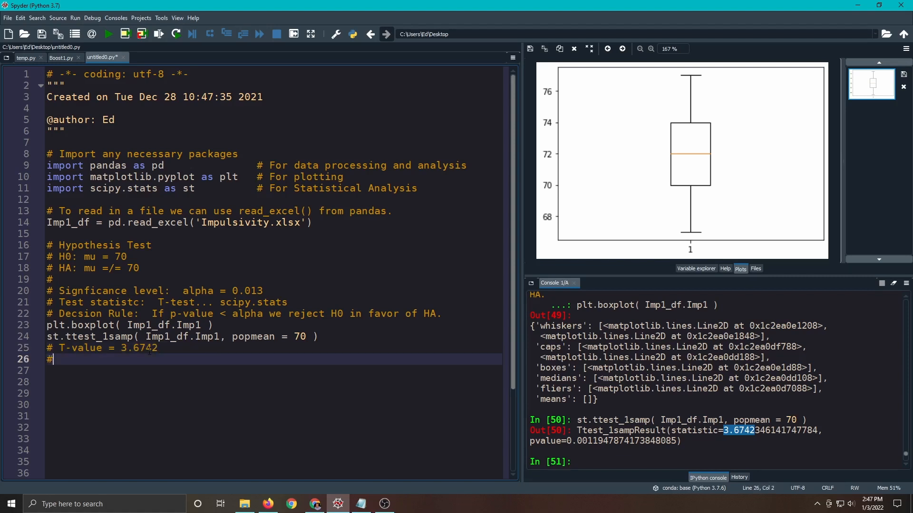
pyautogui.write('p-value =')
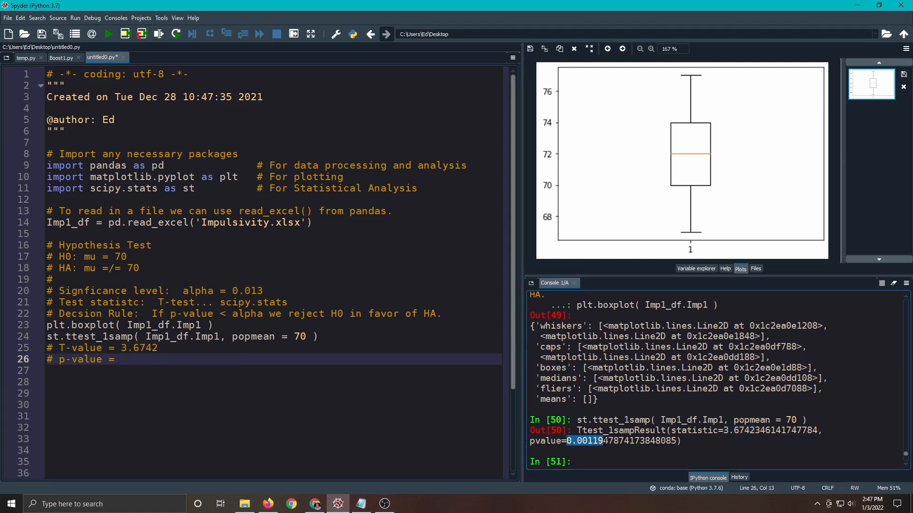
pyautogui.click(123, 359)
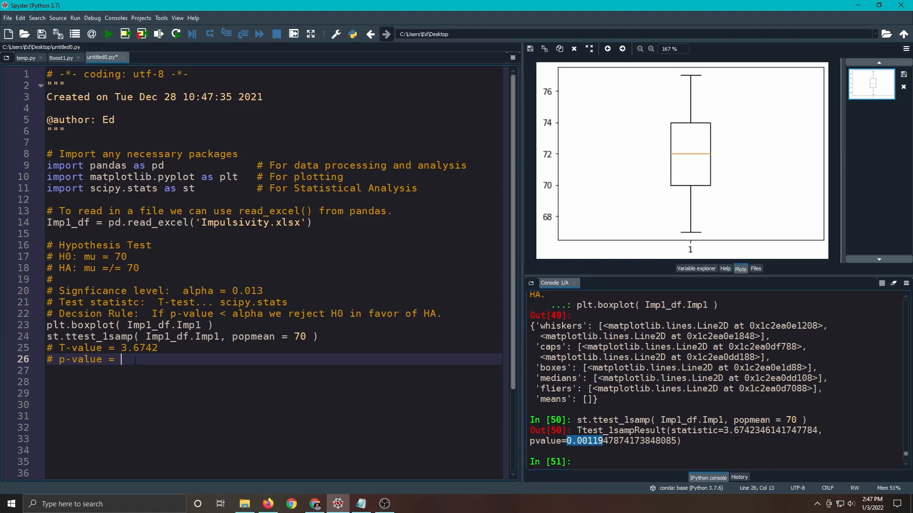
pyautogui.write('0.00119')
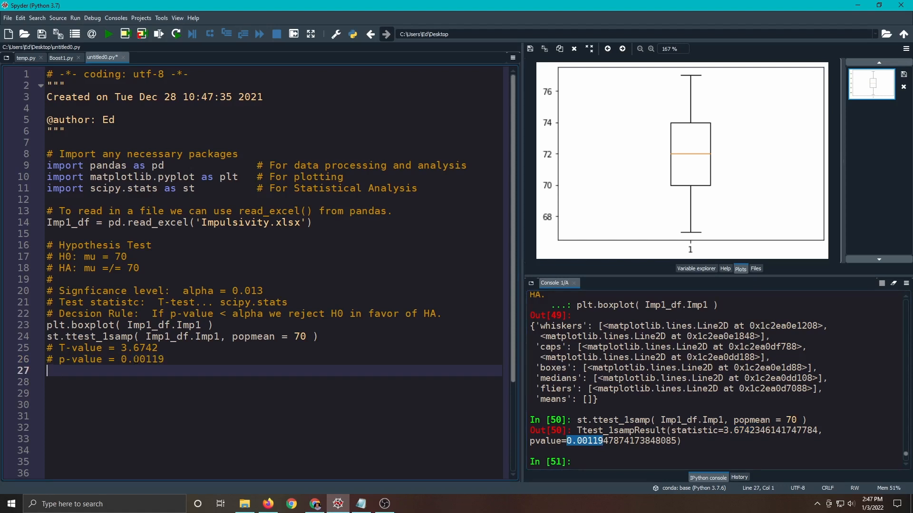
# Write '# Decision is since p-value = 0.00119 < 0.013 = alpha we reject H0.'.
pyautogui.write('#')
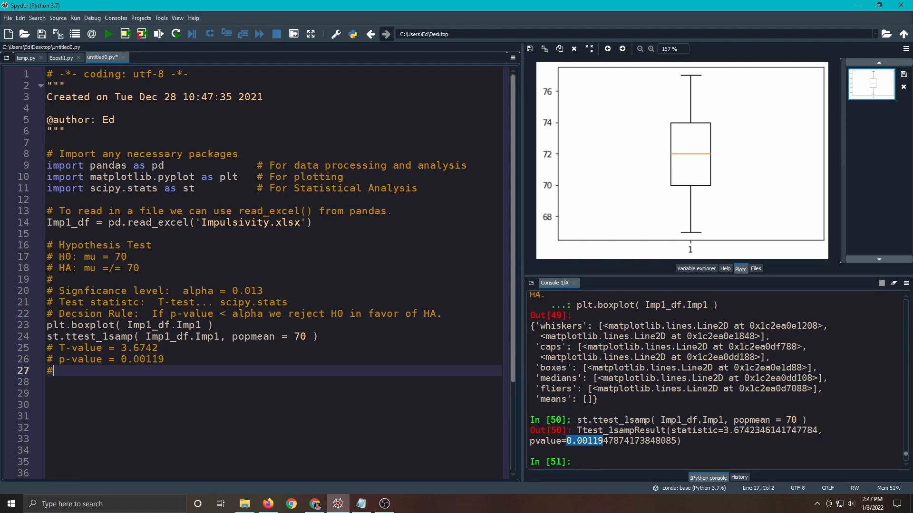
pyautogui.write('Decision')
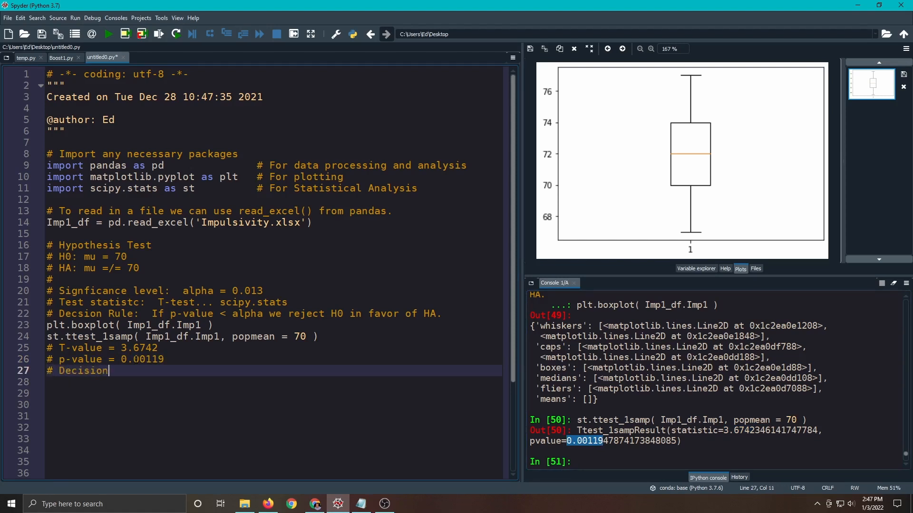
pyautogui.write('is since =')
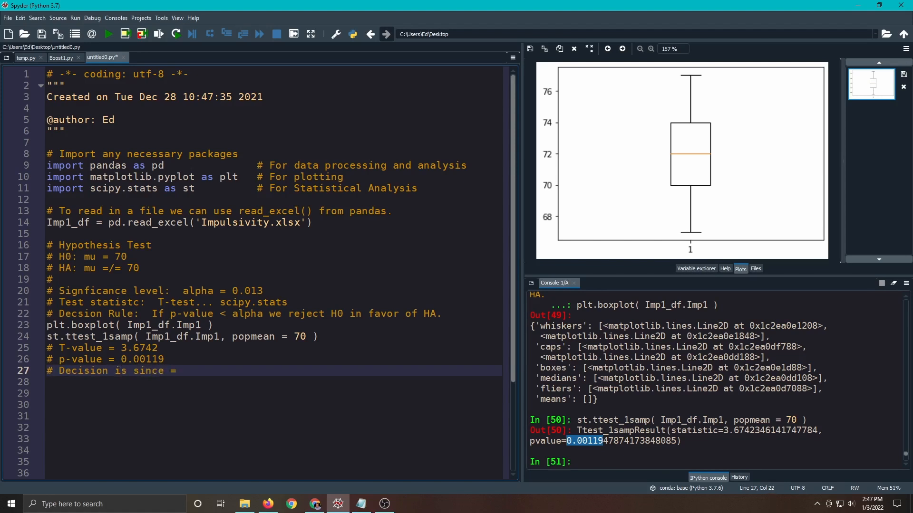
pyautogui.press('backspace')
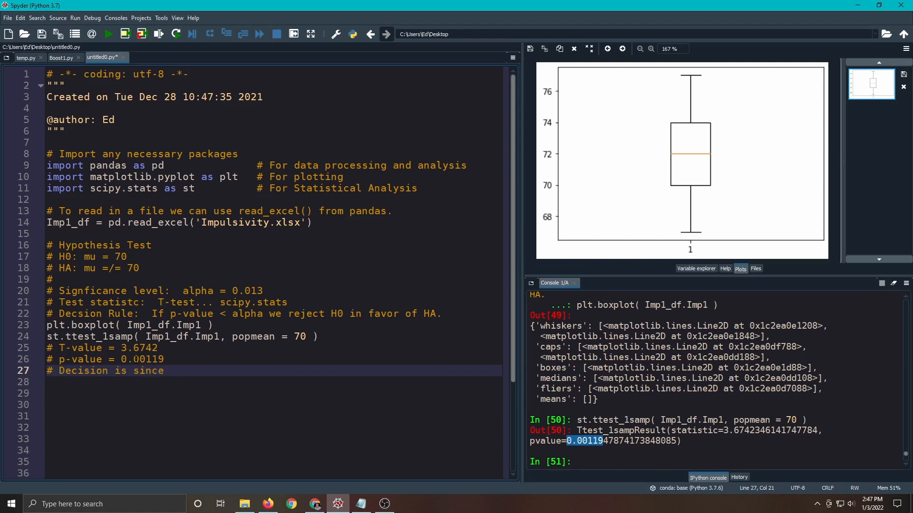
pyautogui.write('p=')
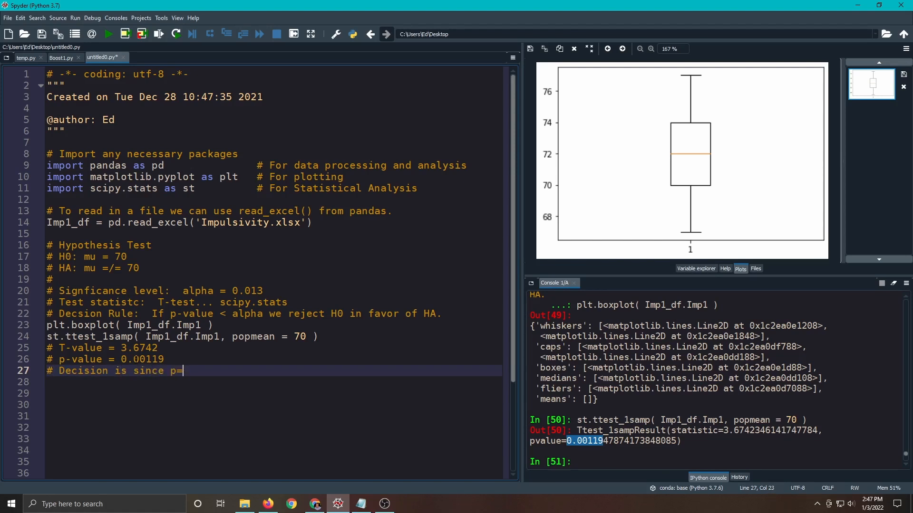
pyautogui.write('-value')
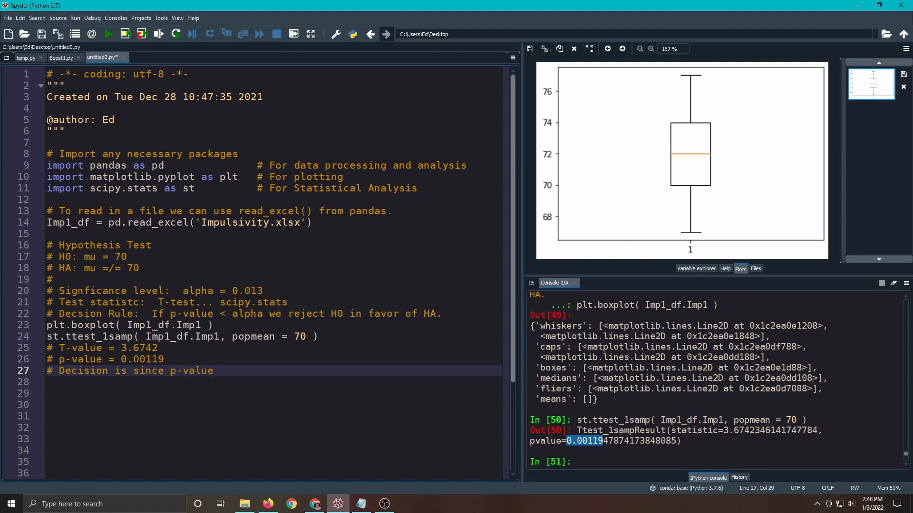
pyautogui.write('= 0.0011d')
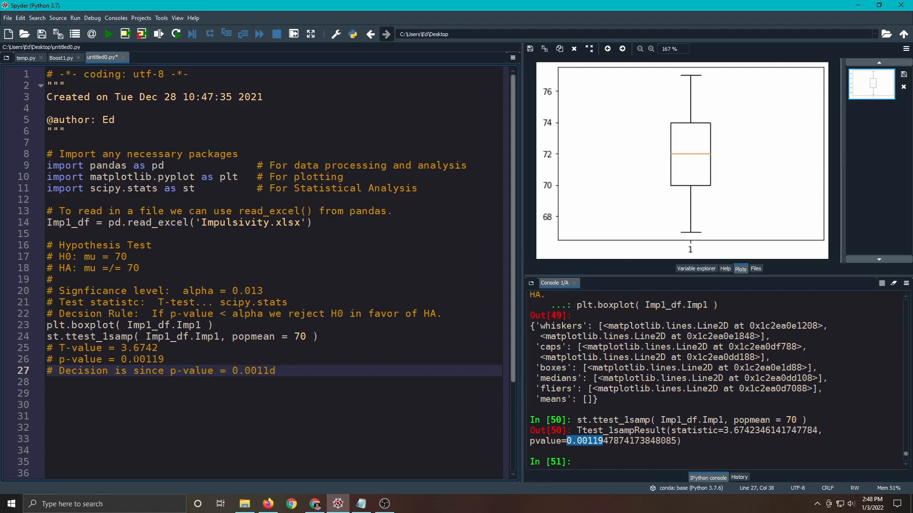
pyautogui.write('< 0')
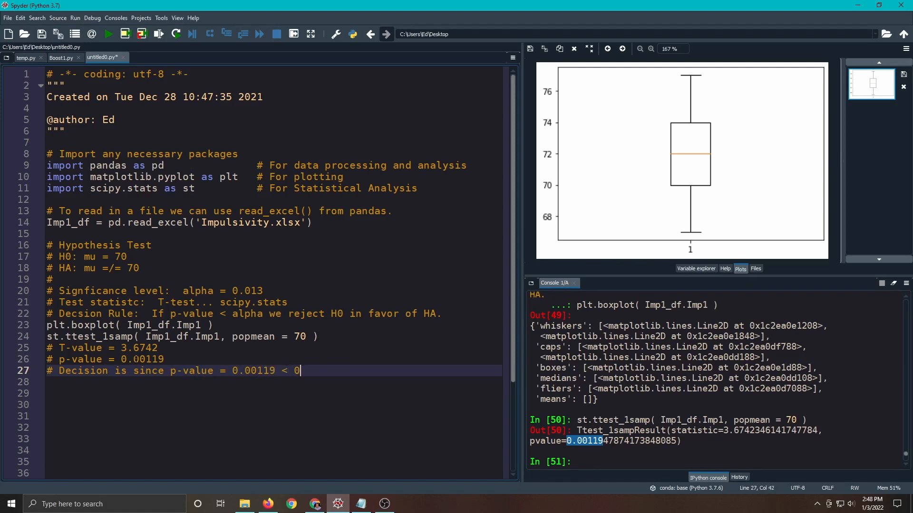
pyautogui.write('.013 = alpha we reject H0.')
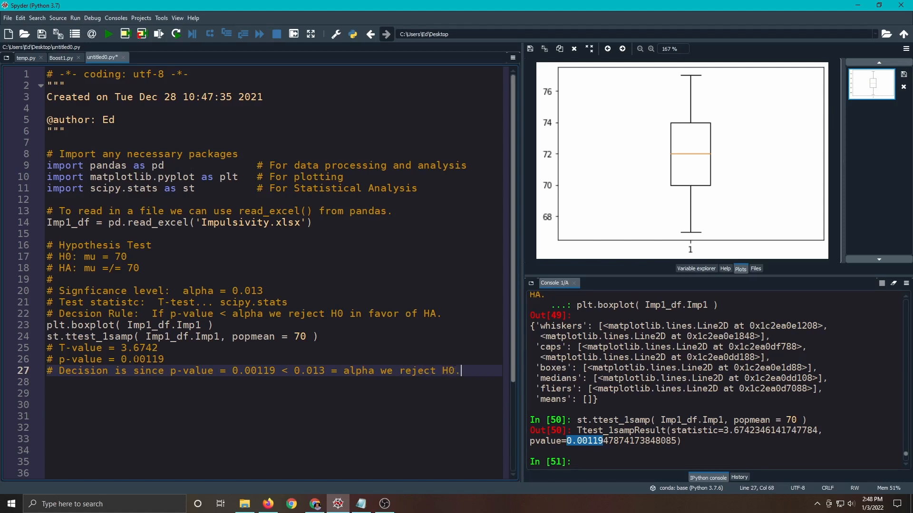
# Write '# Conclusion: We have sufficient evidence to claim that the mean'.
pyautogui.write('# Conc')
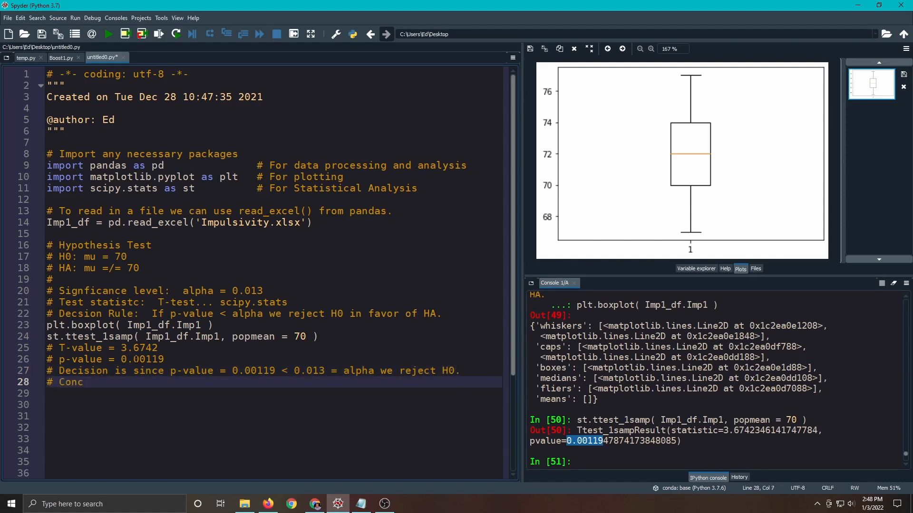
pyautogui.write('lusion:')
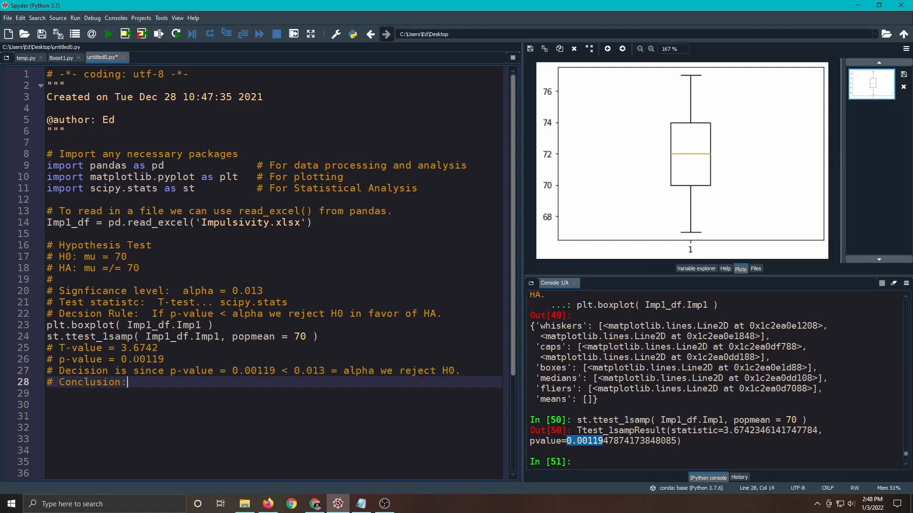
pyautogui.write('We have sufficient evi')
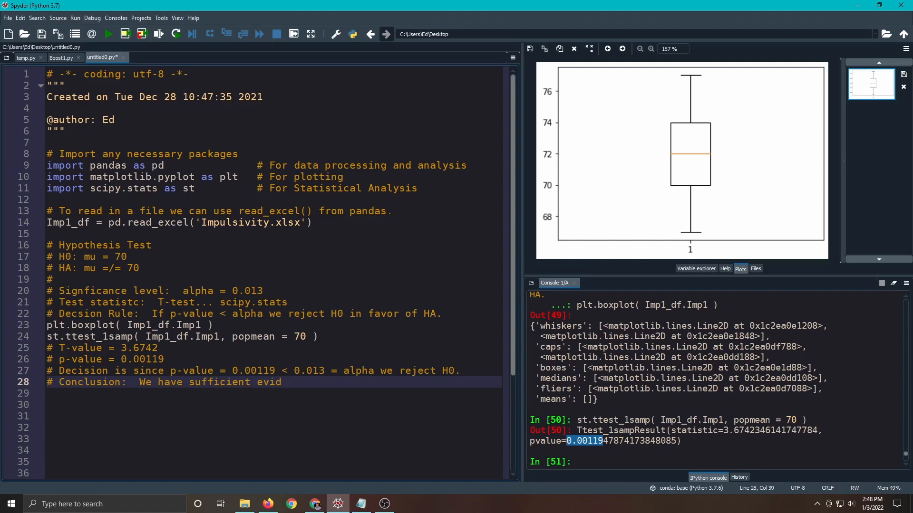
pyautogui.write('d')
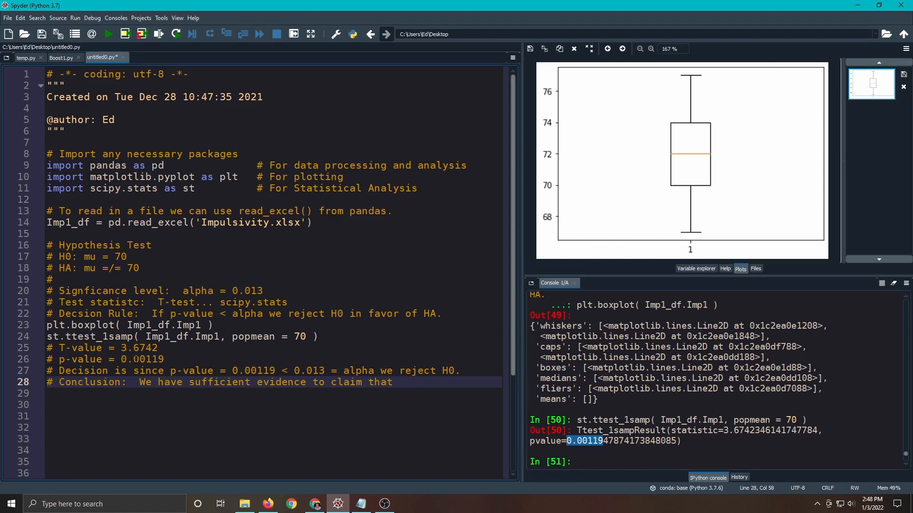
pyautogui.write('the mean i')
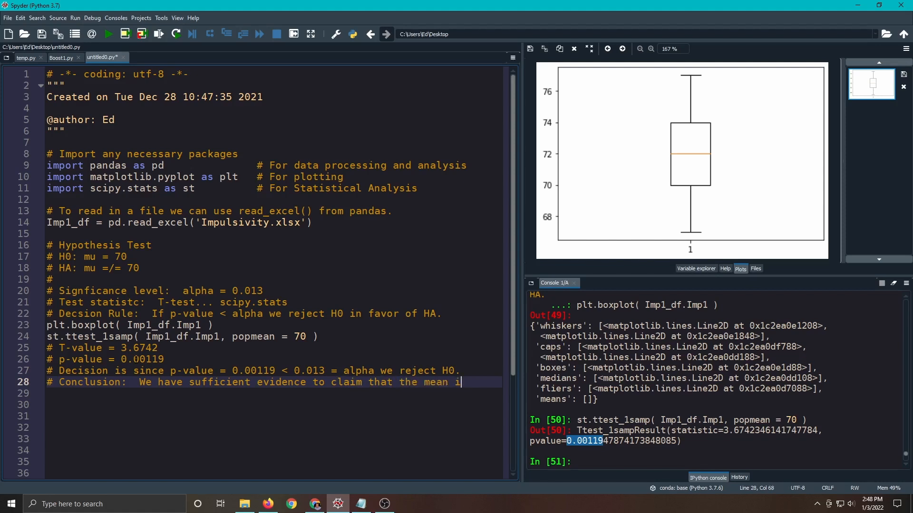
# Continue on a new comment line: 'impulsivity at time 1 is not 70.'.
pyautogui.write('imp')
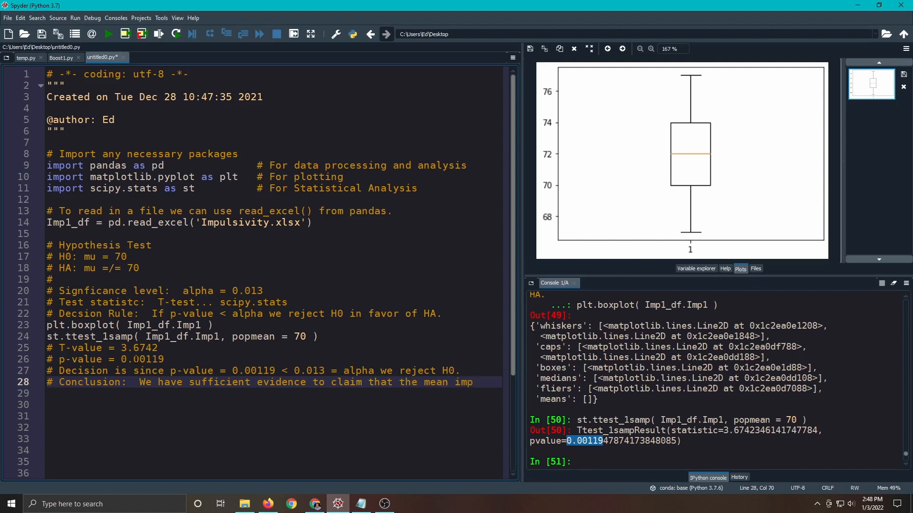
pyautogui.press('Backspace')
pyautogui.write('#')
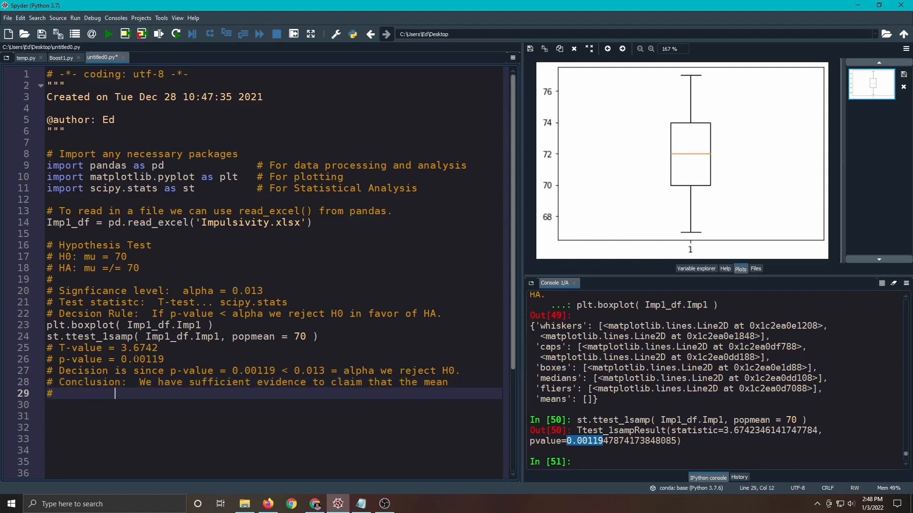
pyautogui.write('im')
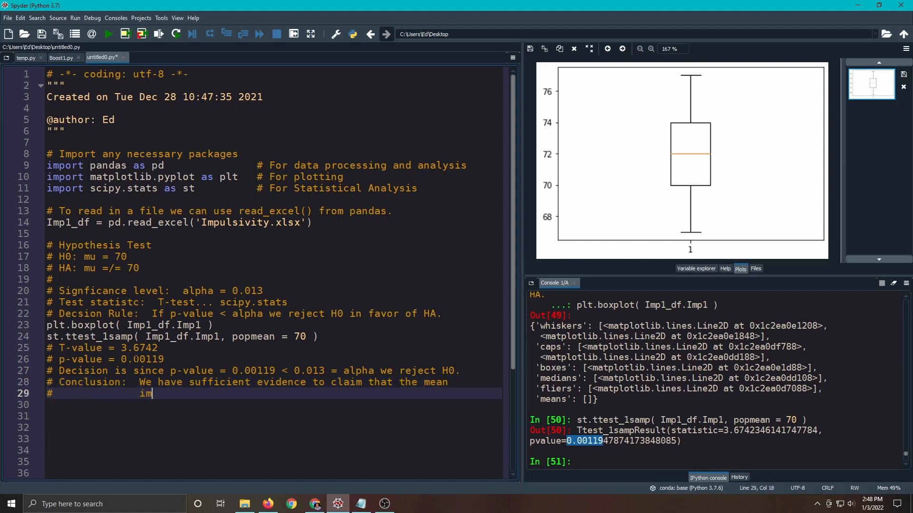
pyautogui.write('pulsivity is not')
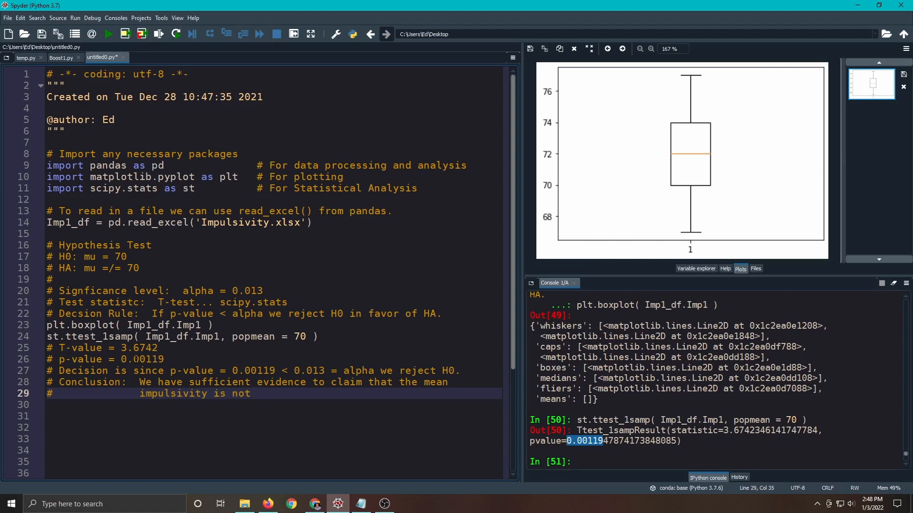
pyautogui.write('70.')
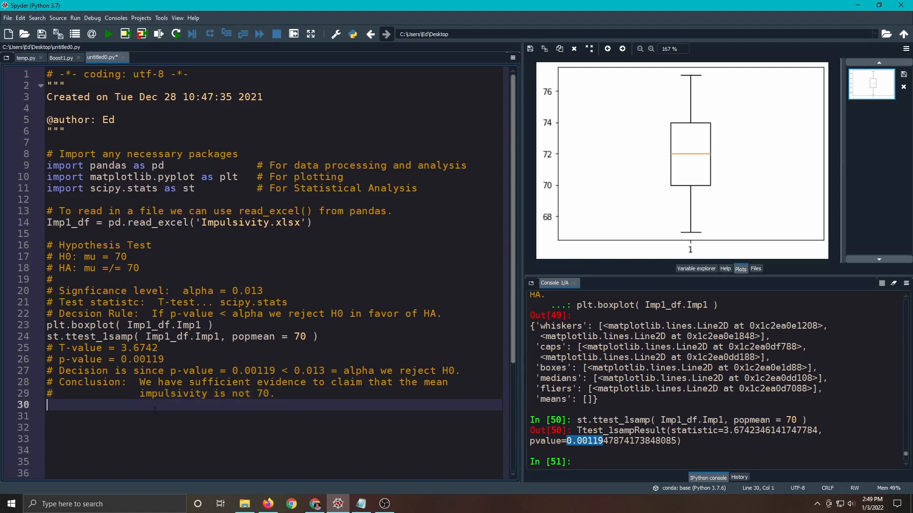
pyautogui.write('at time 1')
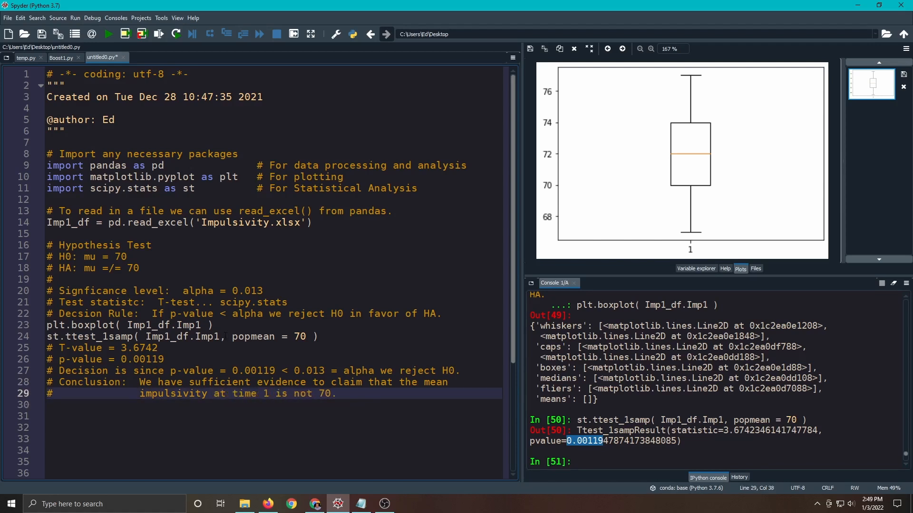
pyautogui.doubleClick(188, 325)
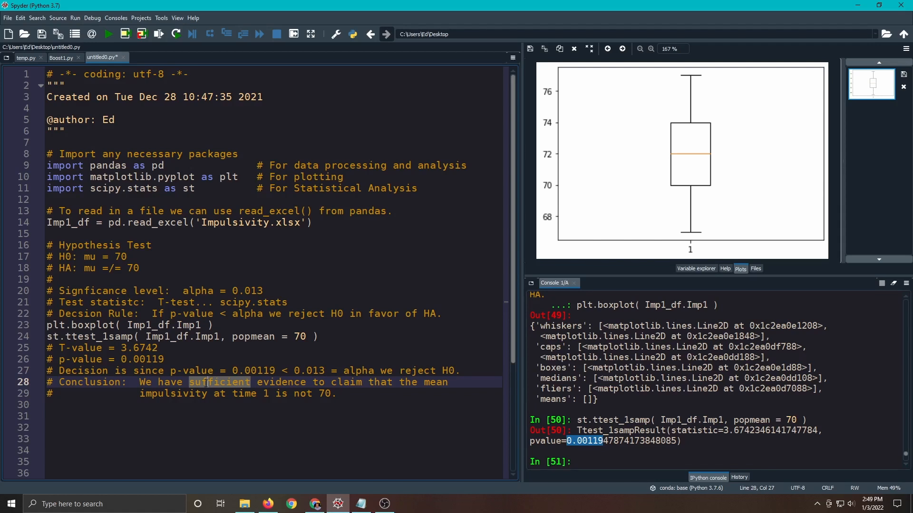
pyautogui.click(109, 360)
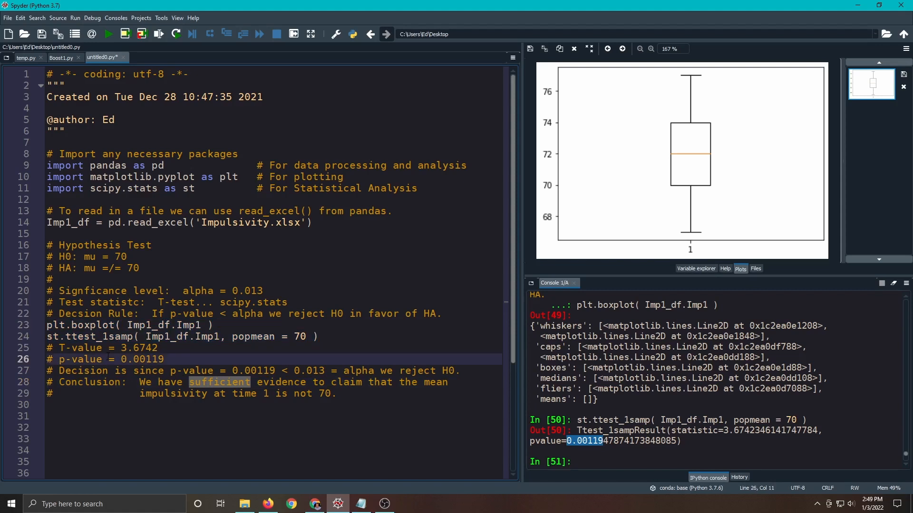
pyautogui.tripleClick(105, 360)
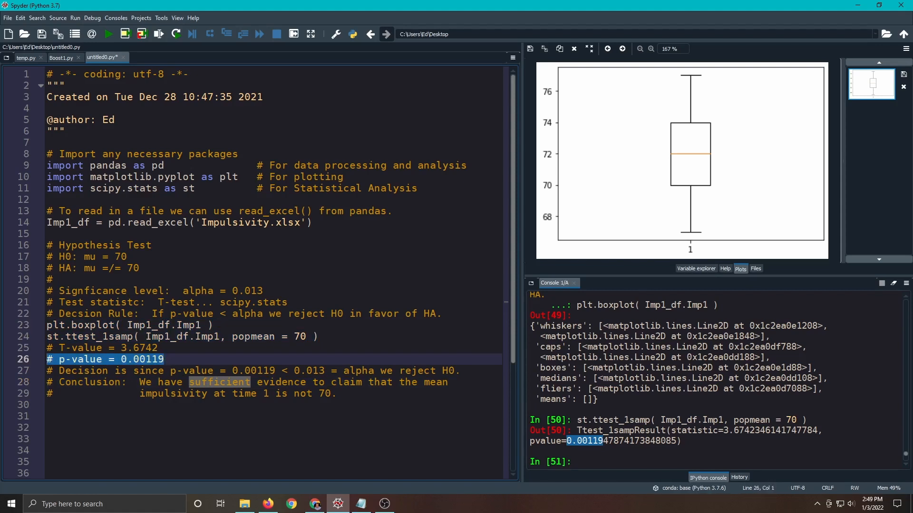